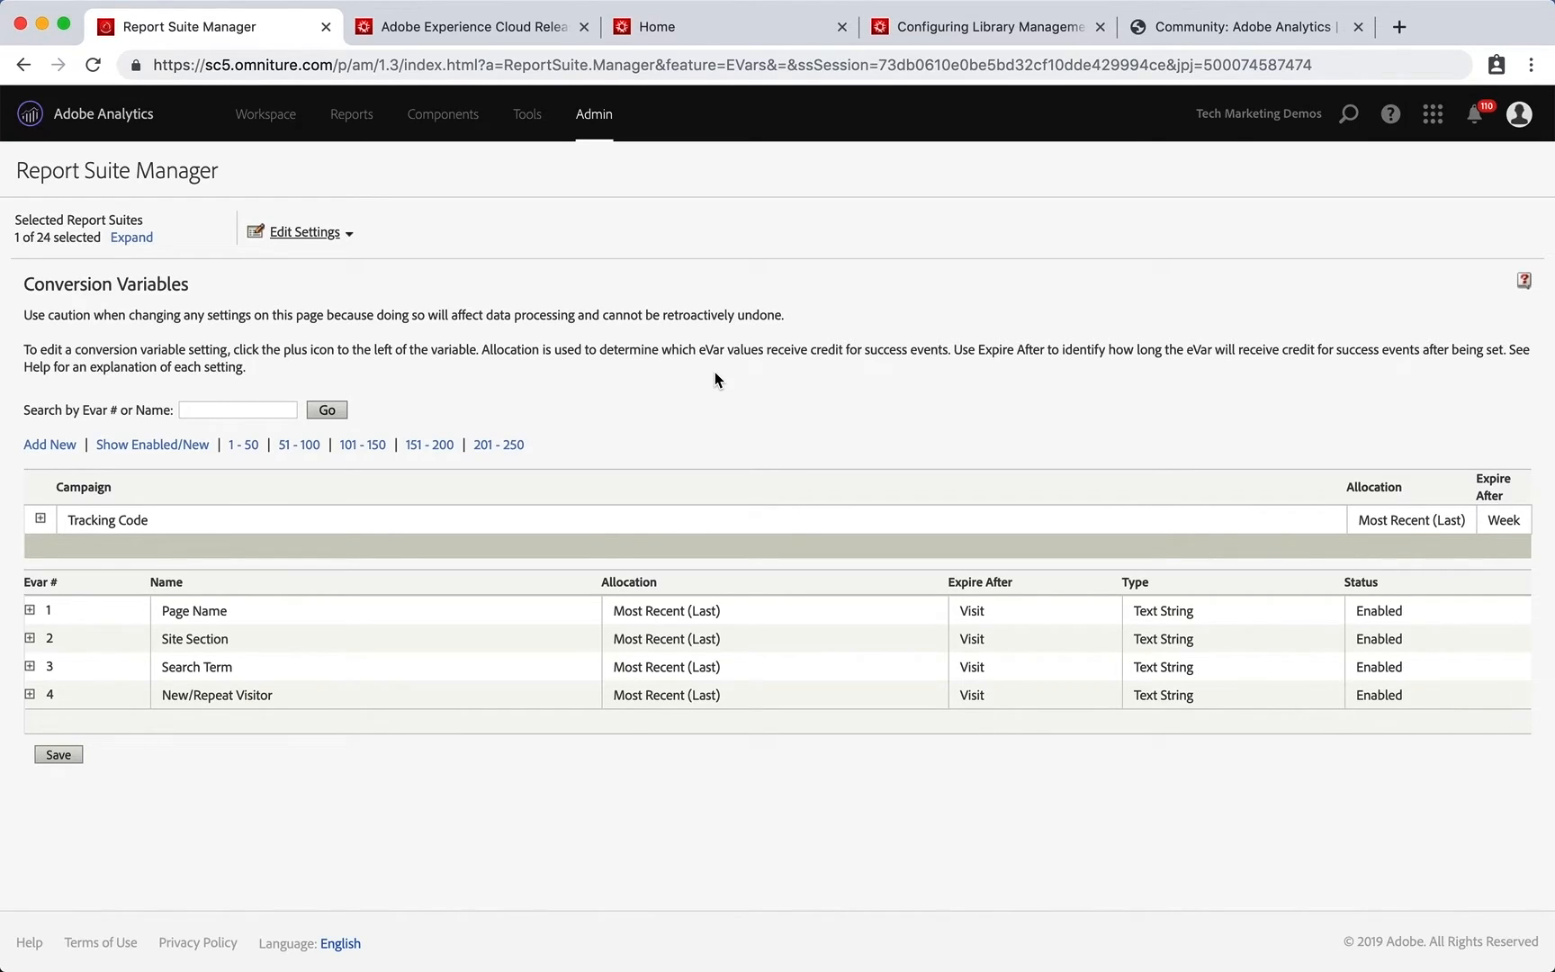
# Briefly open and dismiss the admin tools list, then open the Help menu.
pyautogui.click(593, 115)
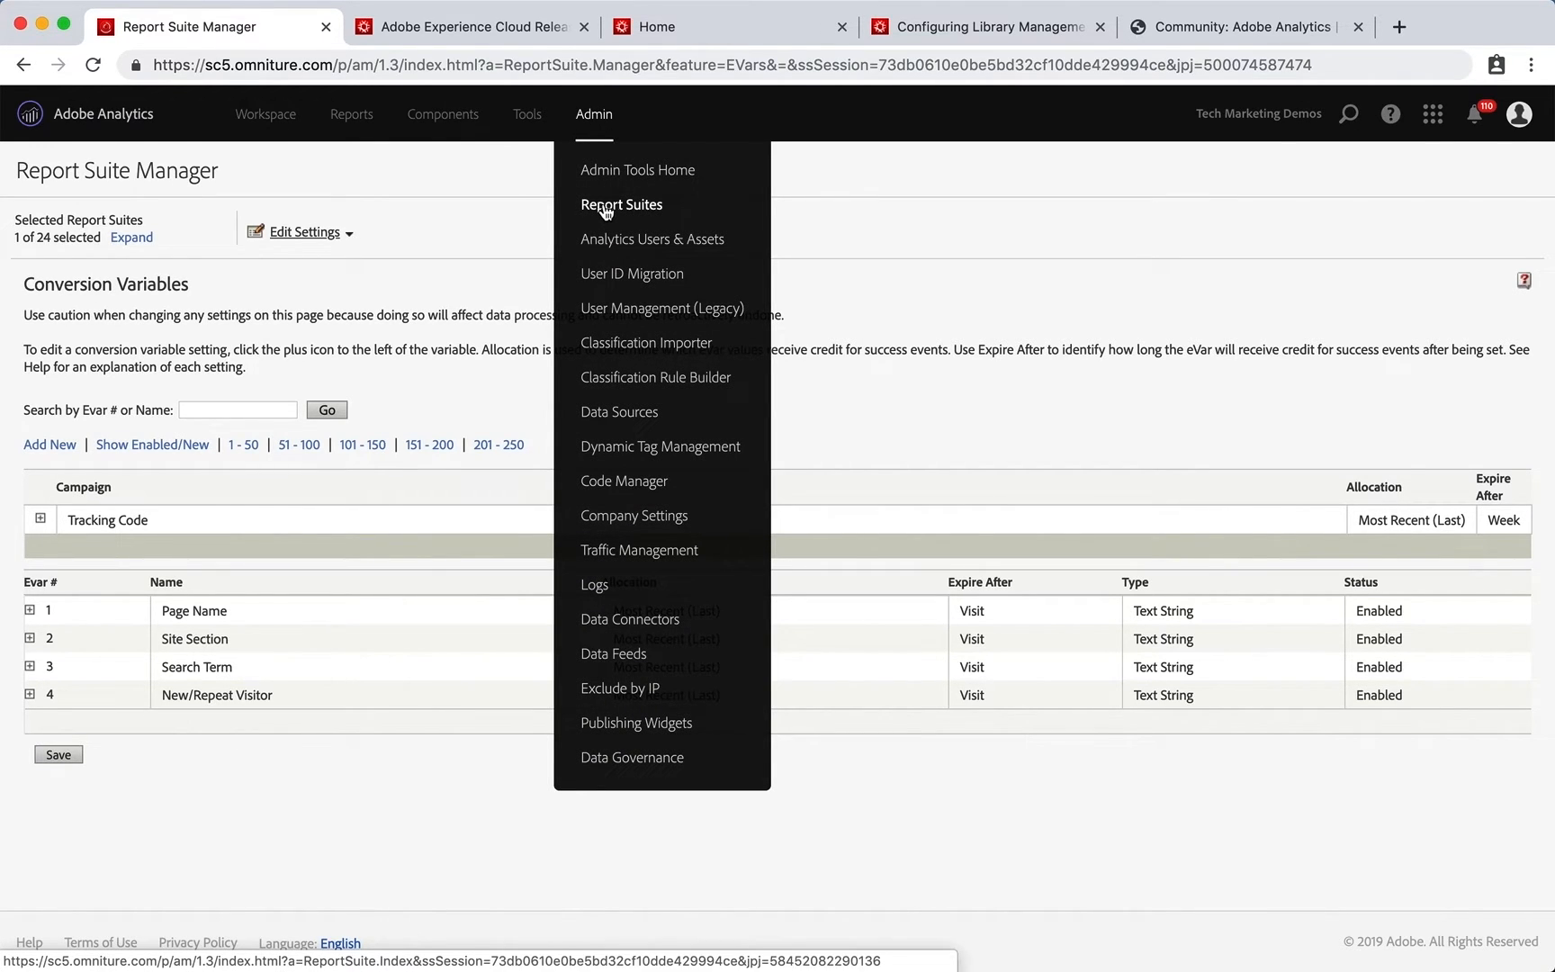
pyautogui.click(541, 236)
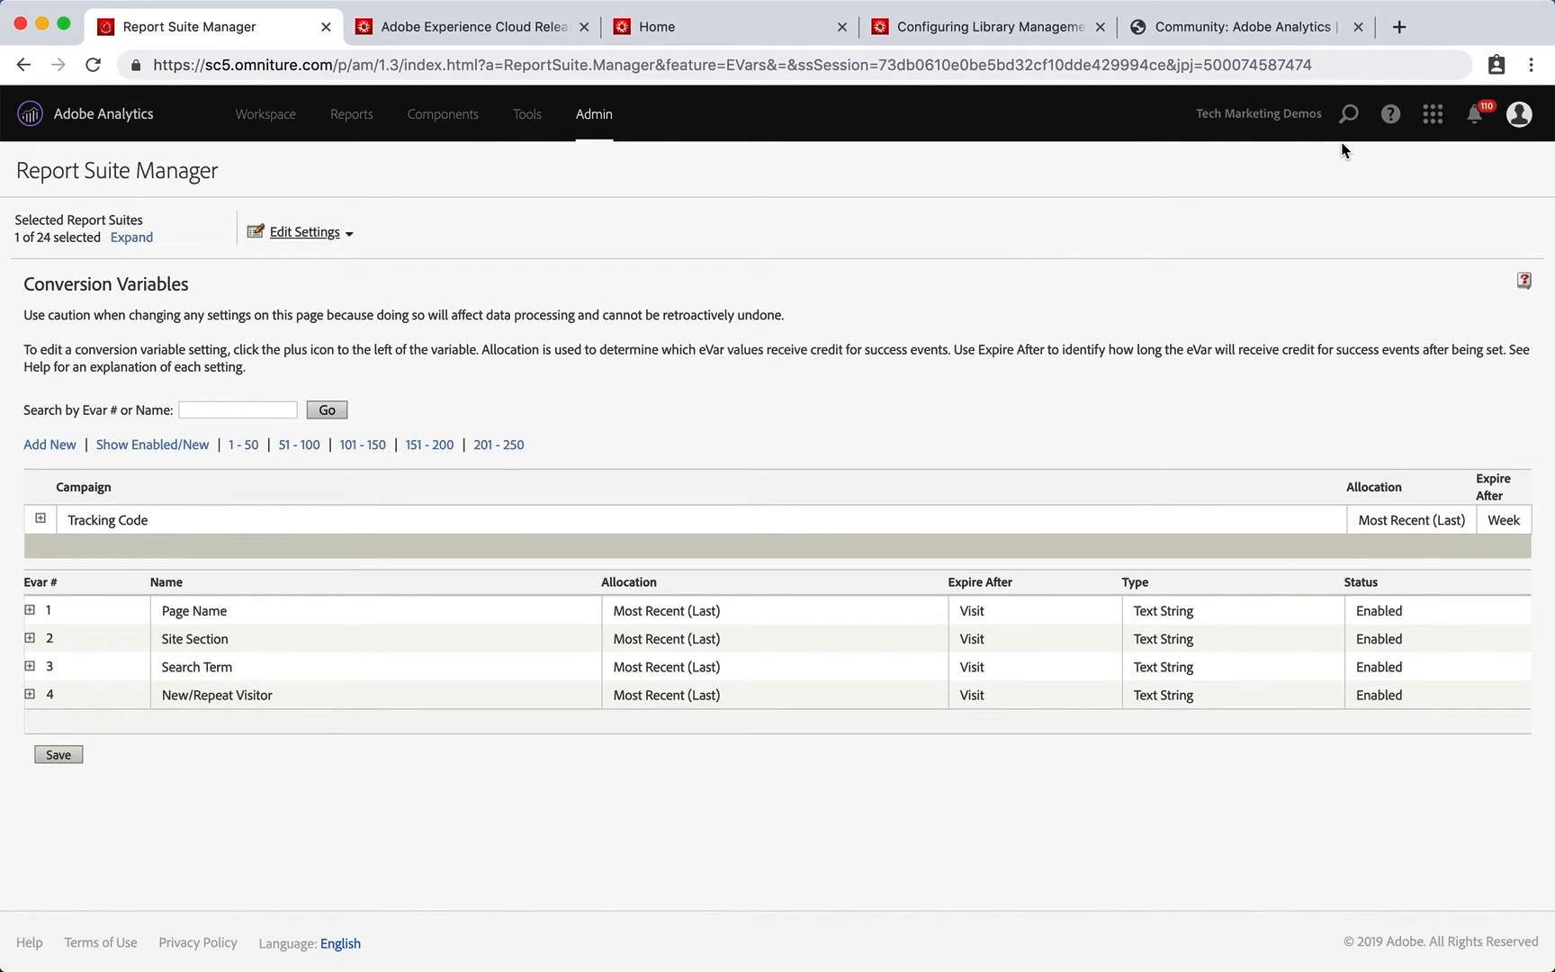
pyautogui.moveTo(1391, 114)
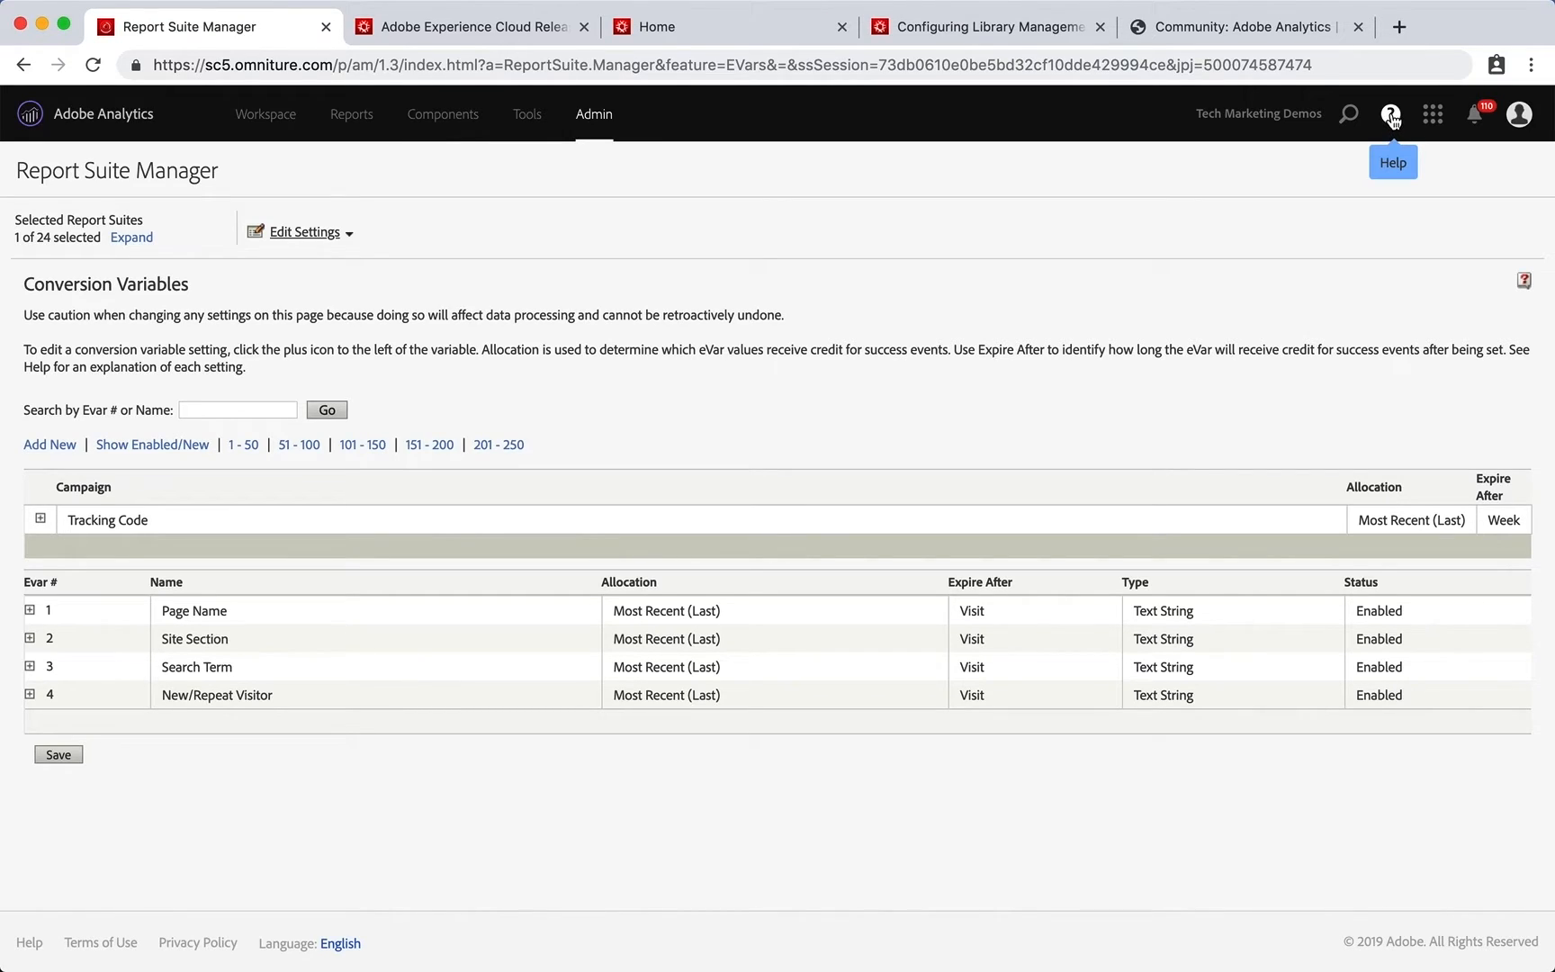
pyautogui.click(1392, 113)
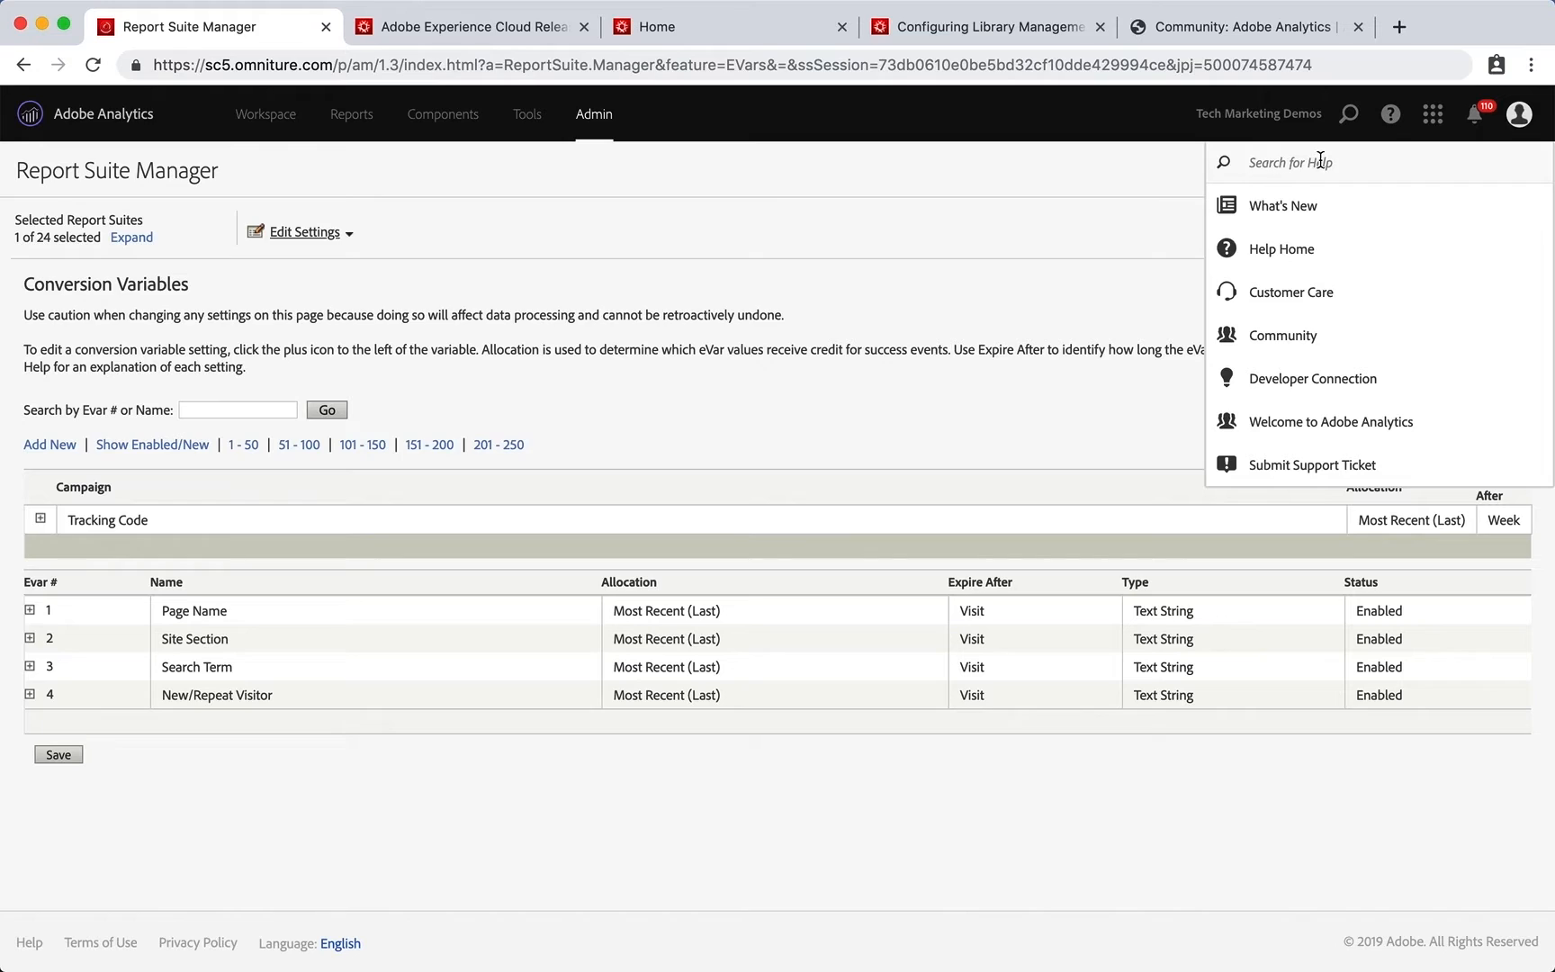
pyautogui.moveTo(1349, 162)
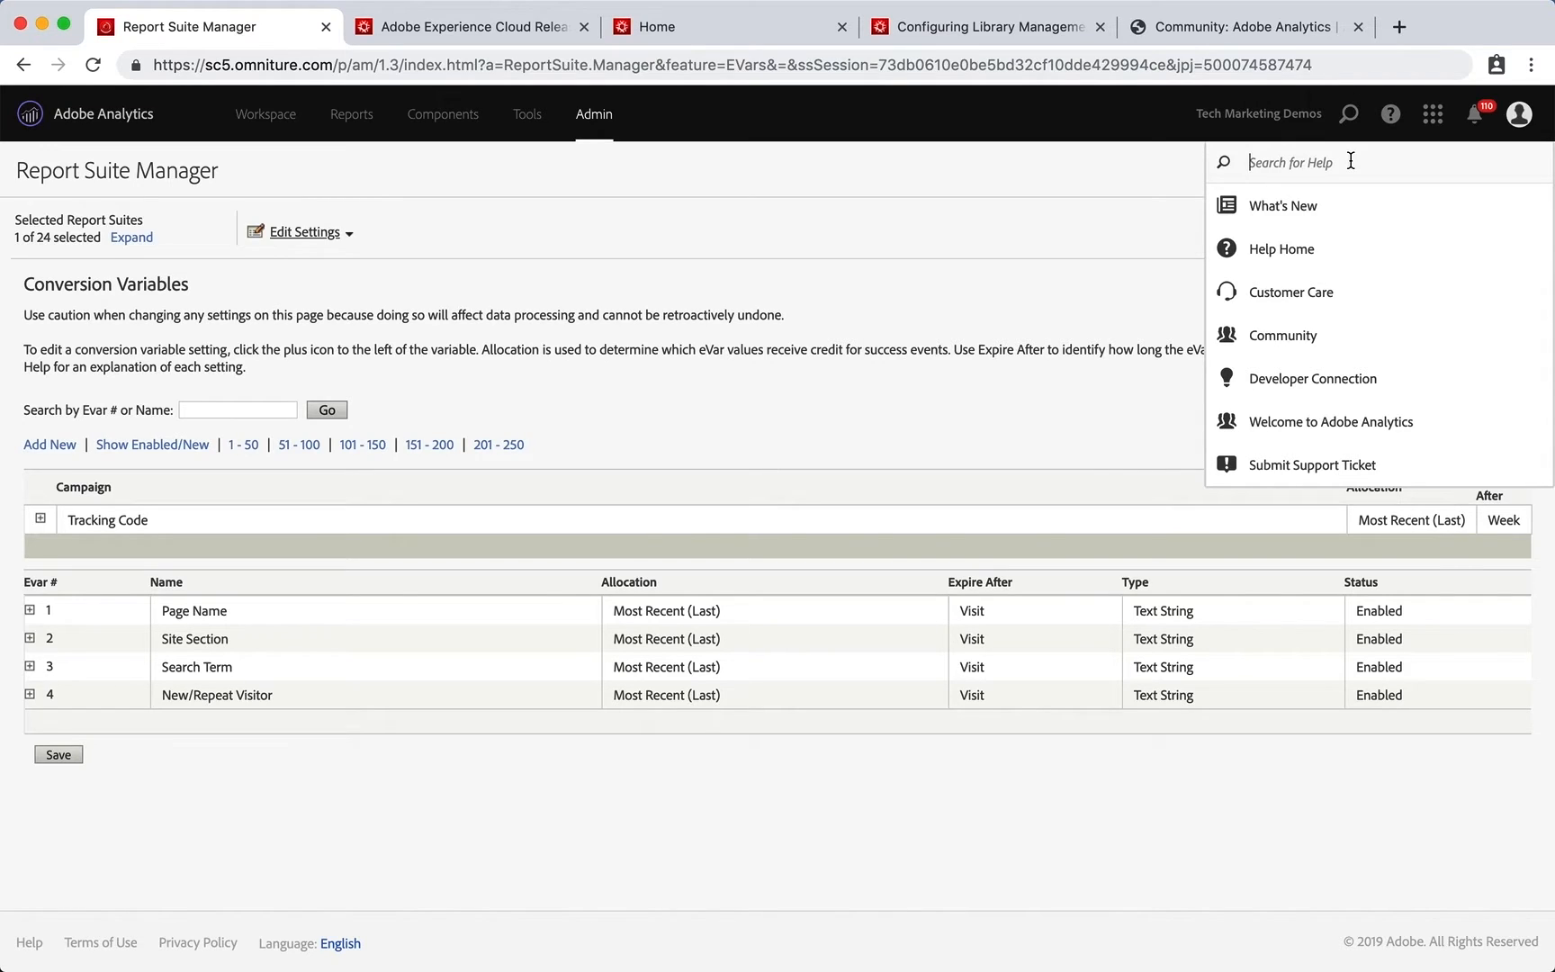
pyautogui.moveTo(1284, 205)
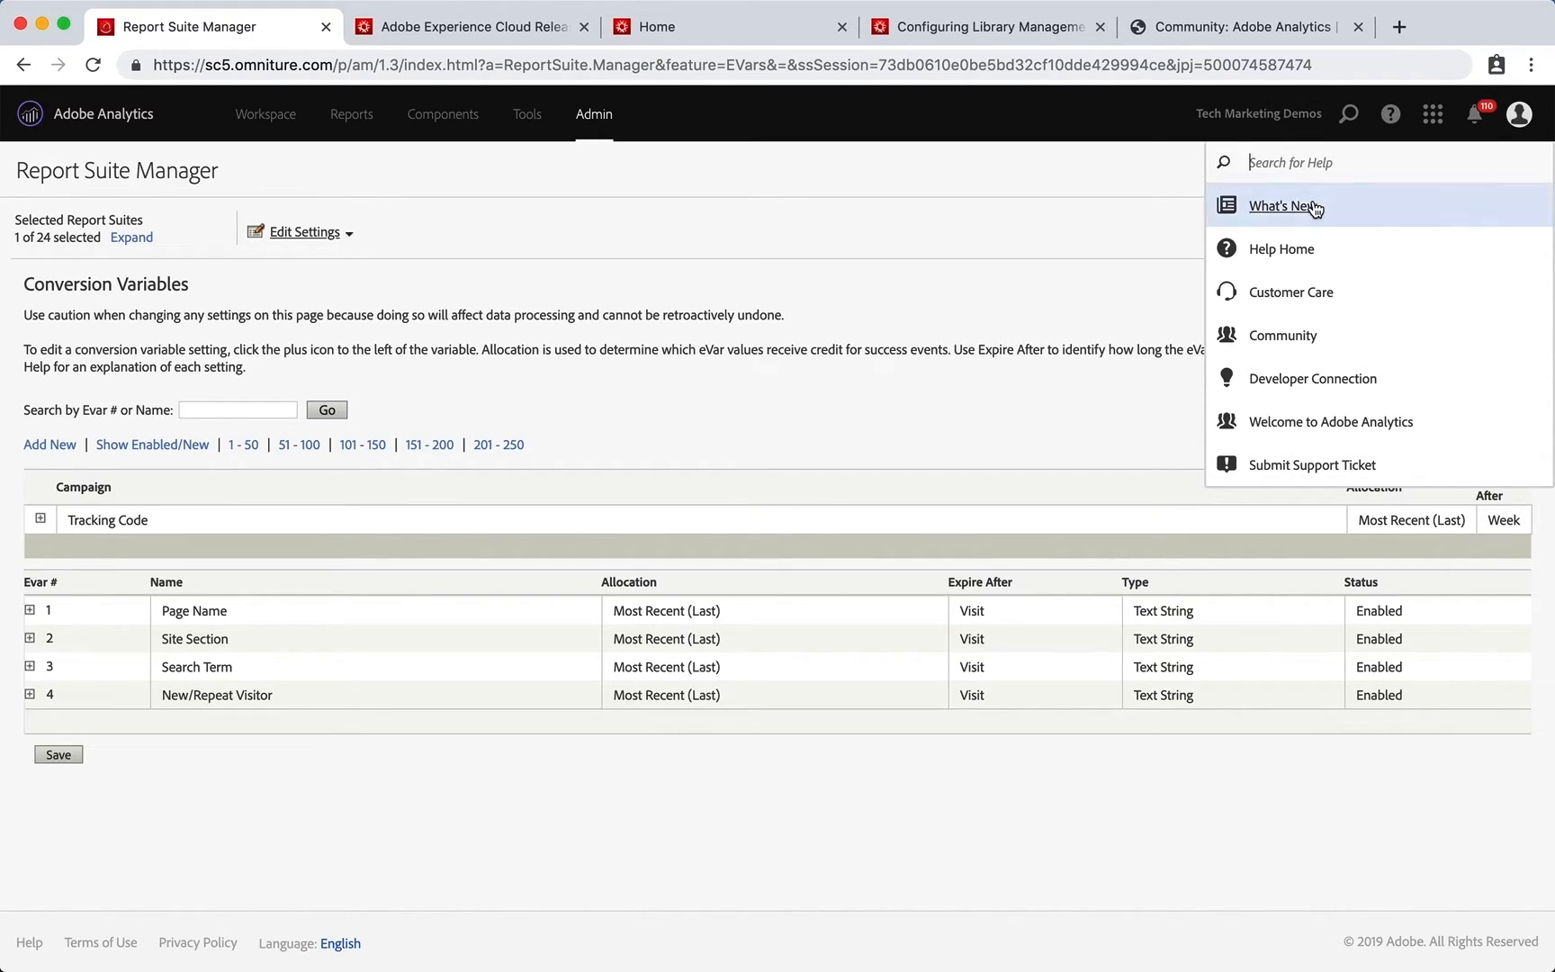
# Show the June 13, 2019 Experience Cloud release notes via What's New.
pyautogui.click(466, 27)
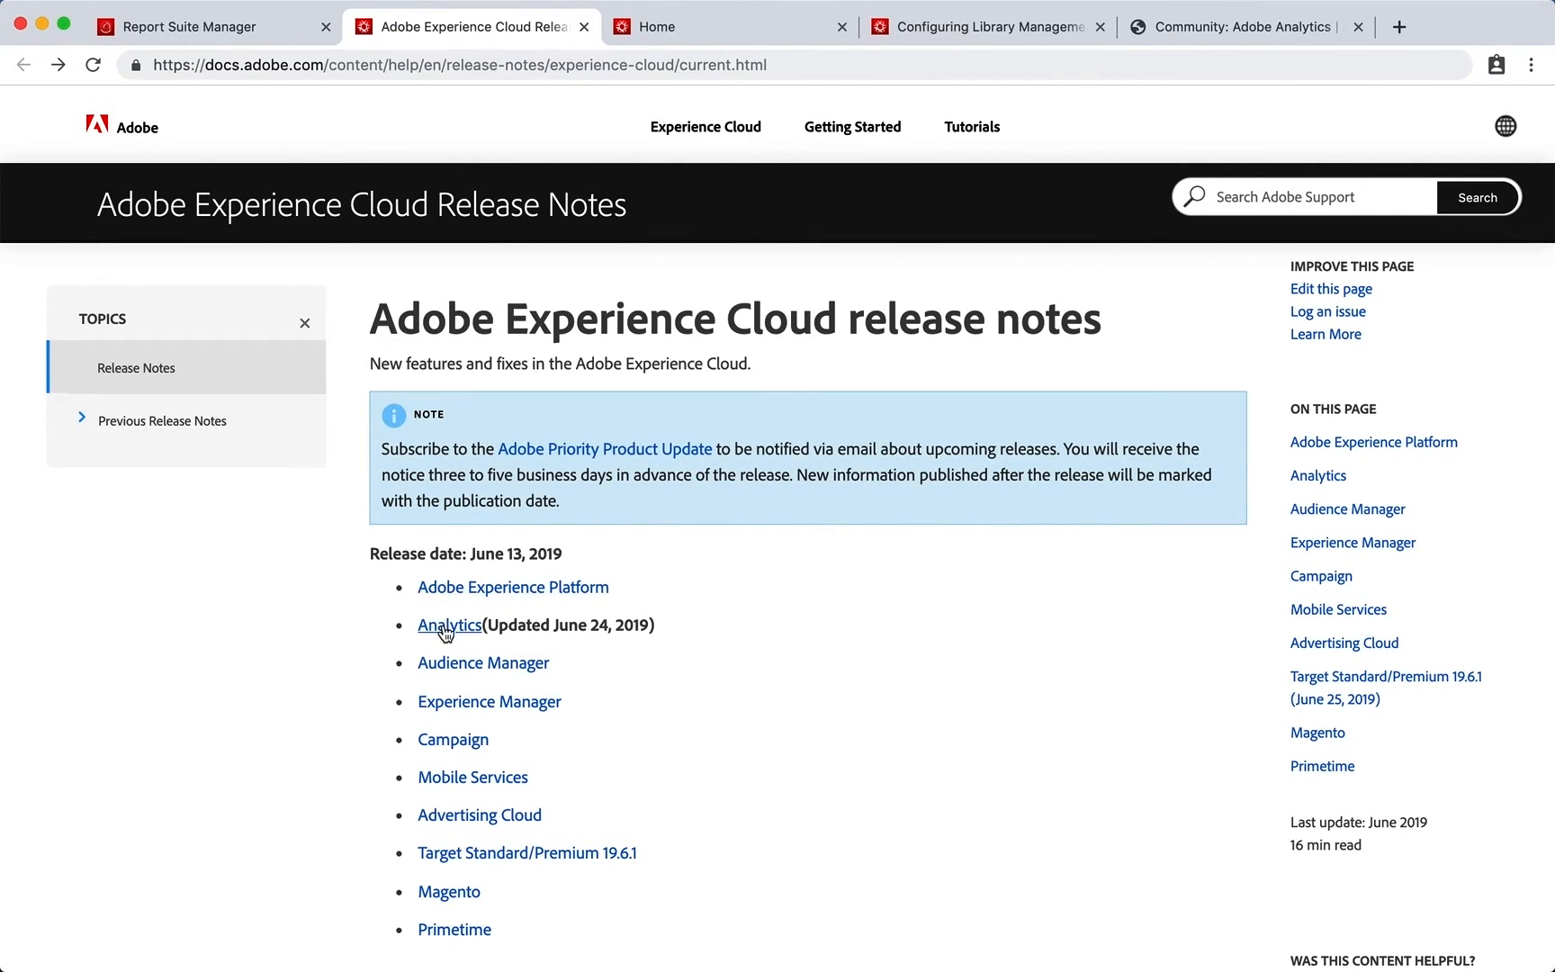
pyautogui.moveTo(448, 624)
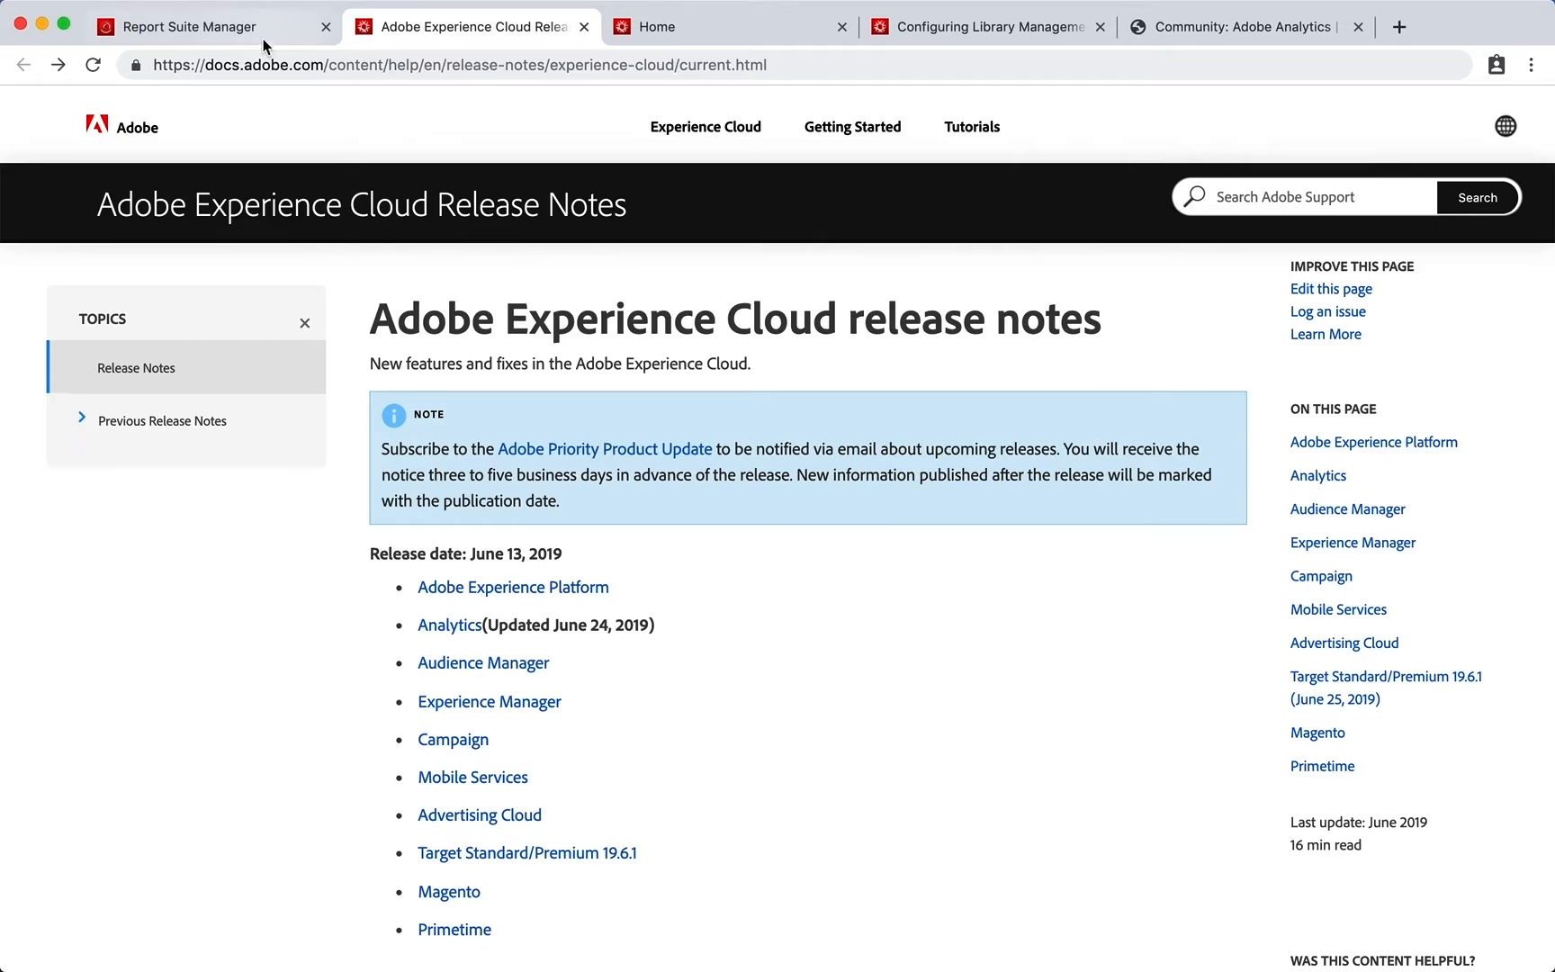
# Browse the Analytics documentation guides down to Components, Export, Import and Tech Notes.
pyautogui.click(189, 27)
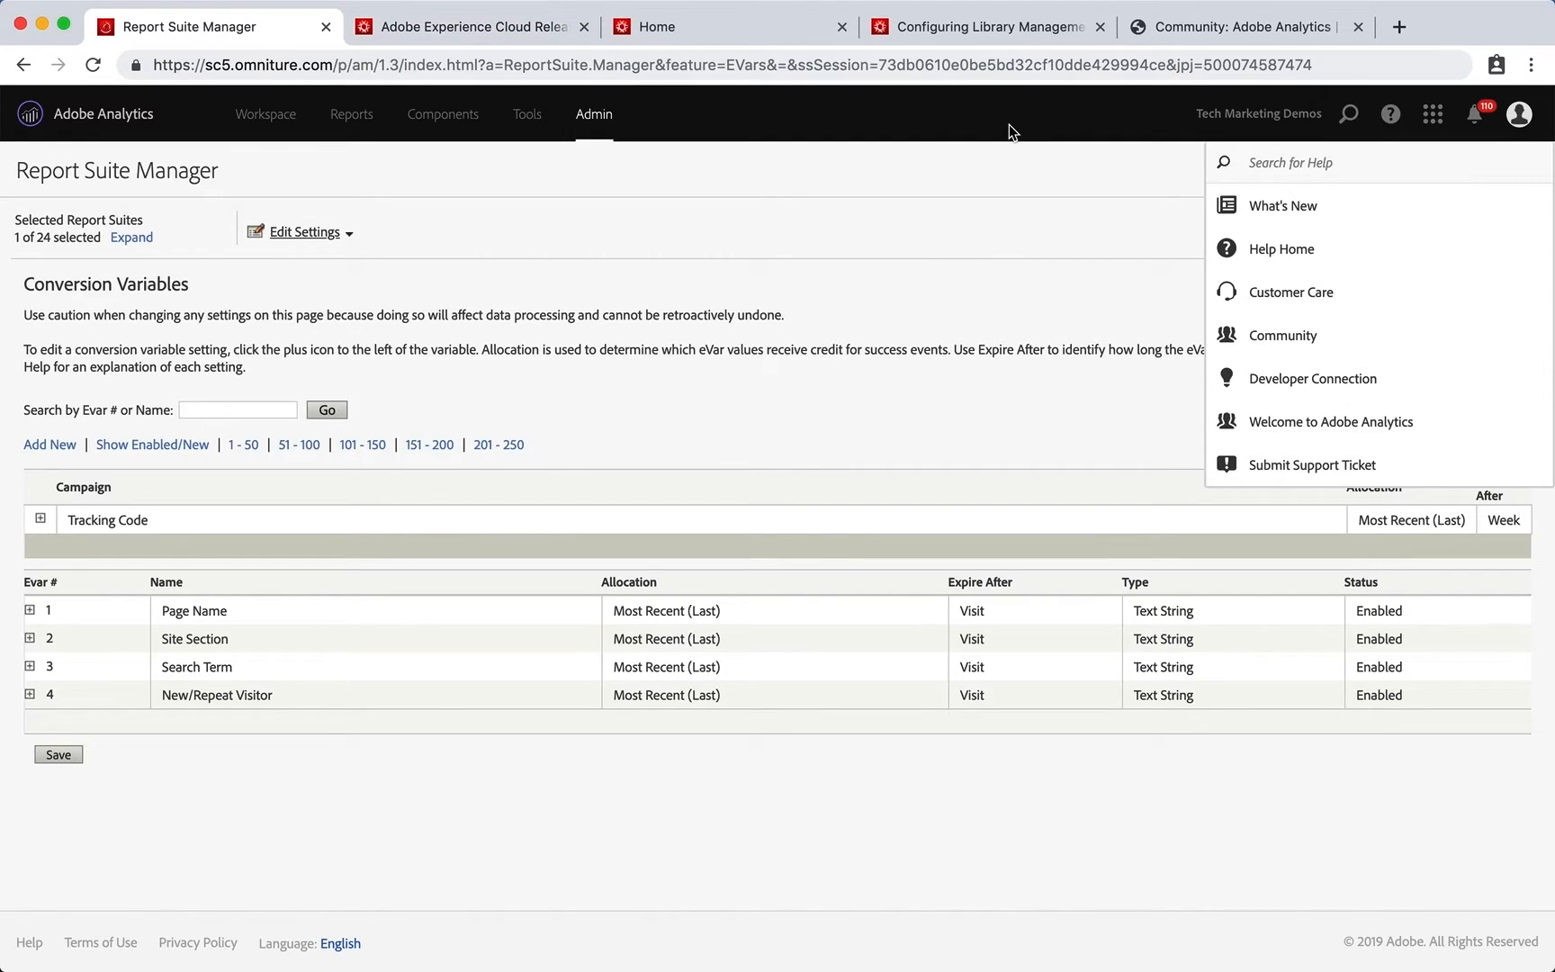
pyautogui.moveTo(674, 27)
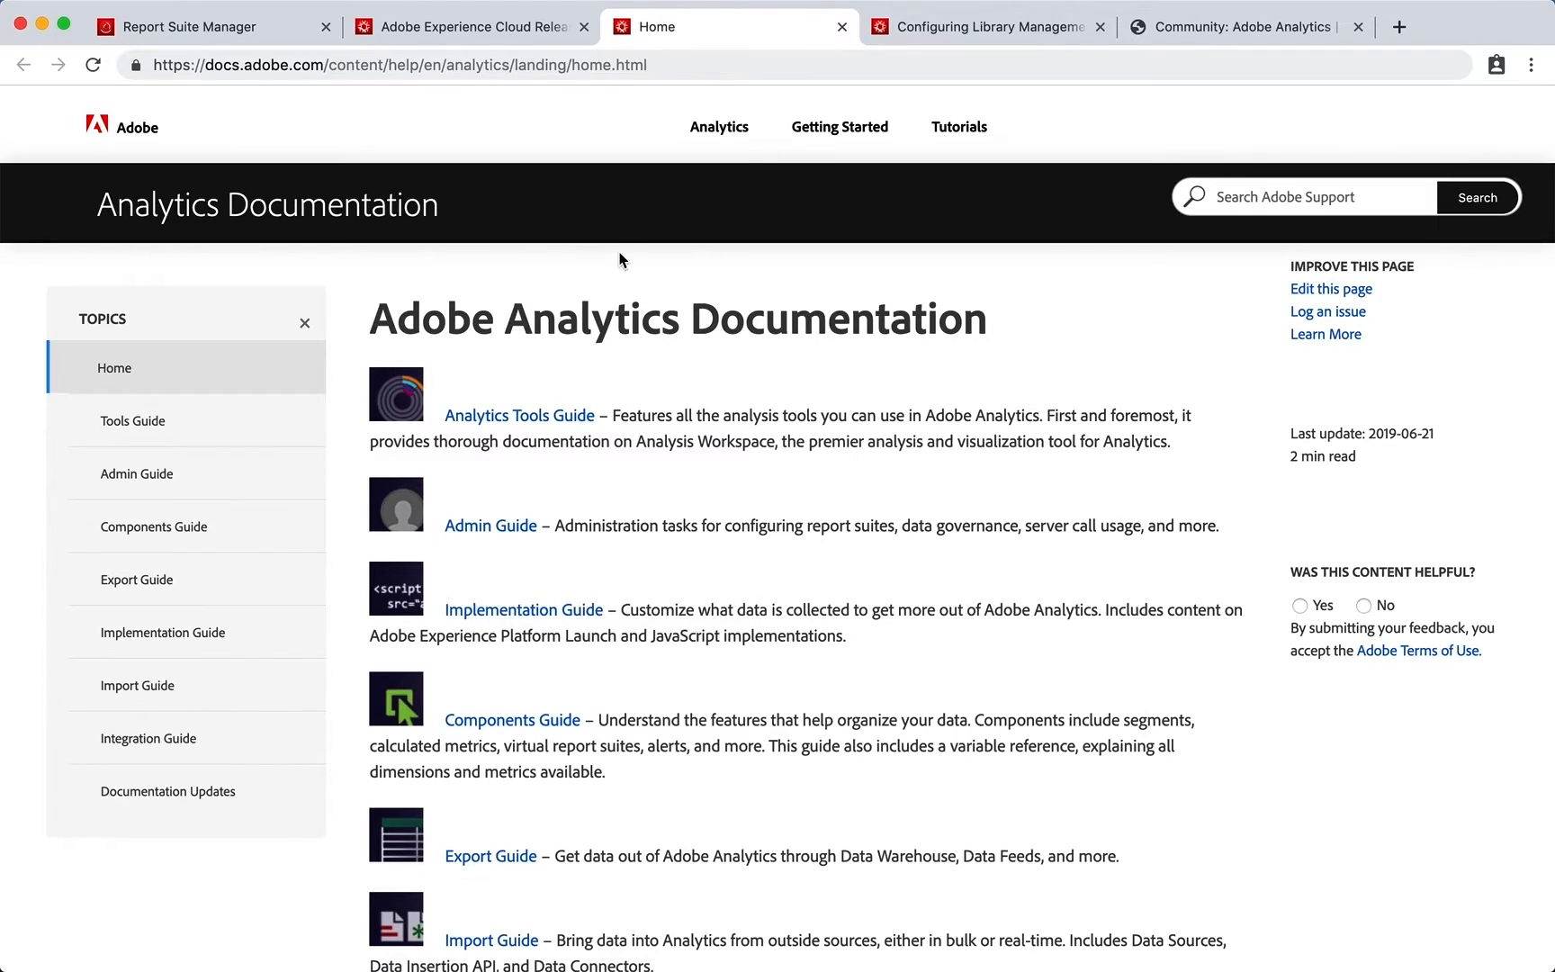
pyautogui.scroll(-3)
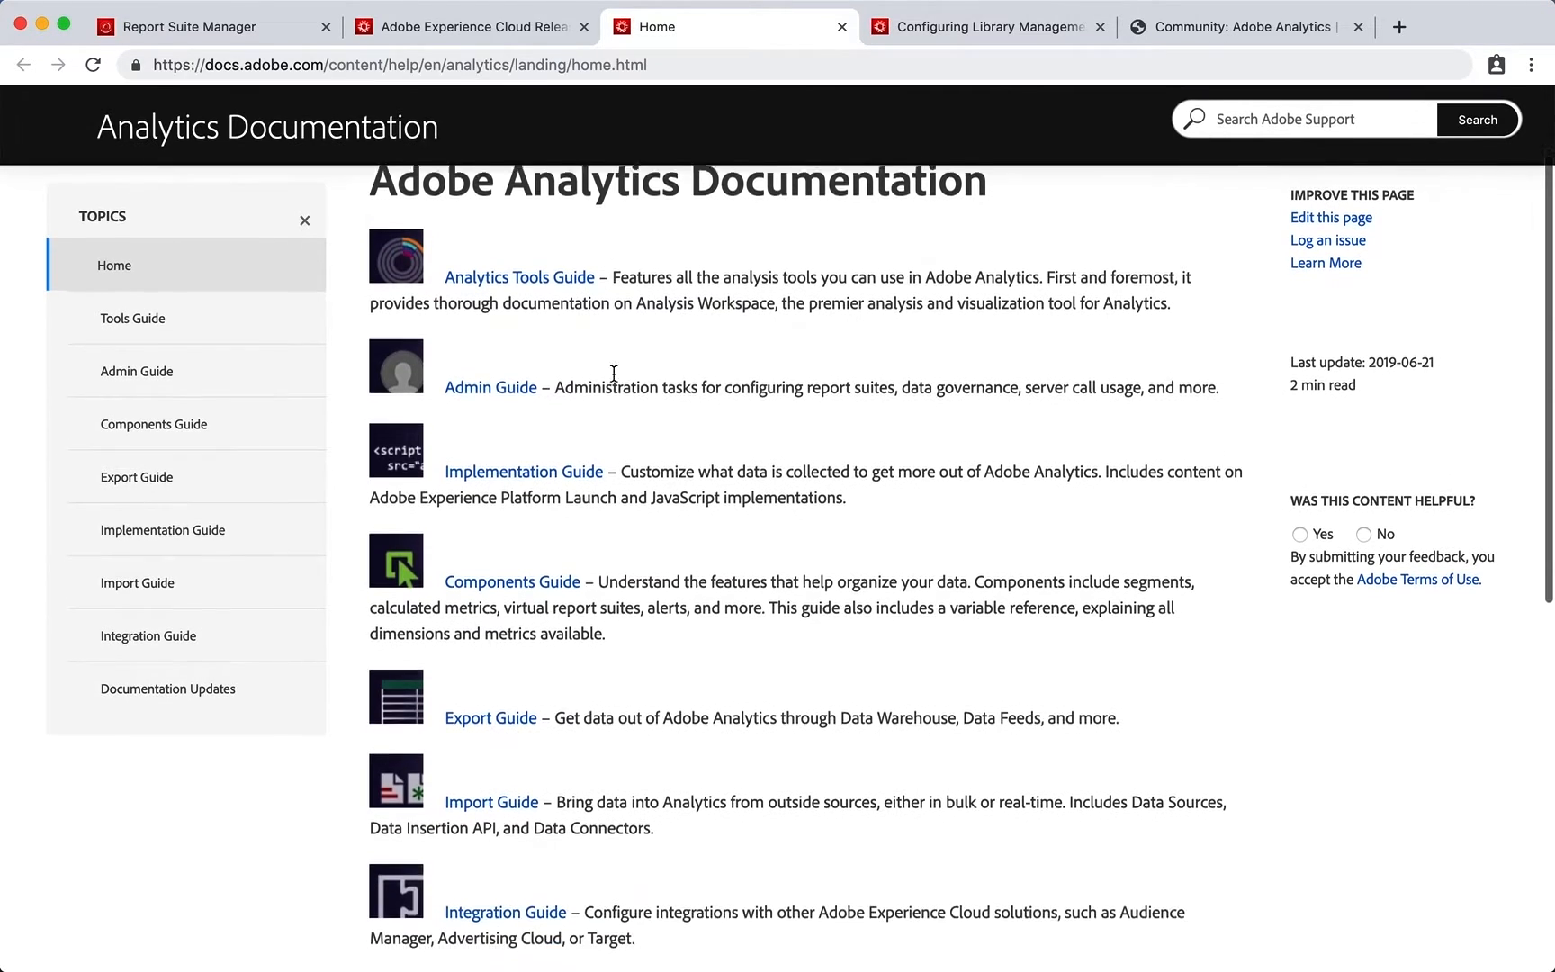
pyautogui.scroll(-3)
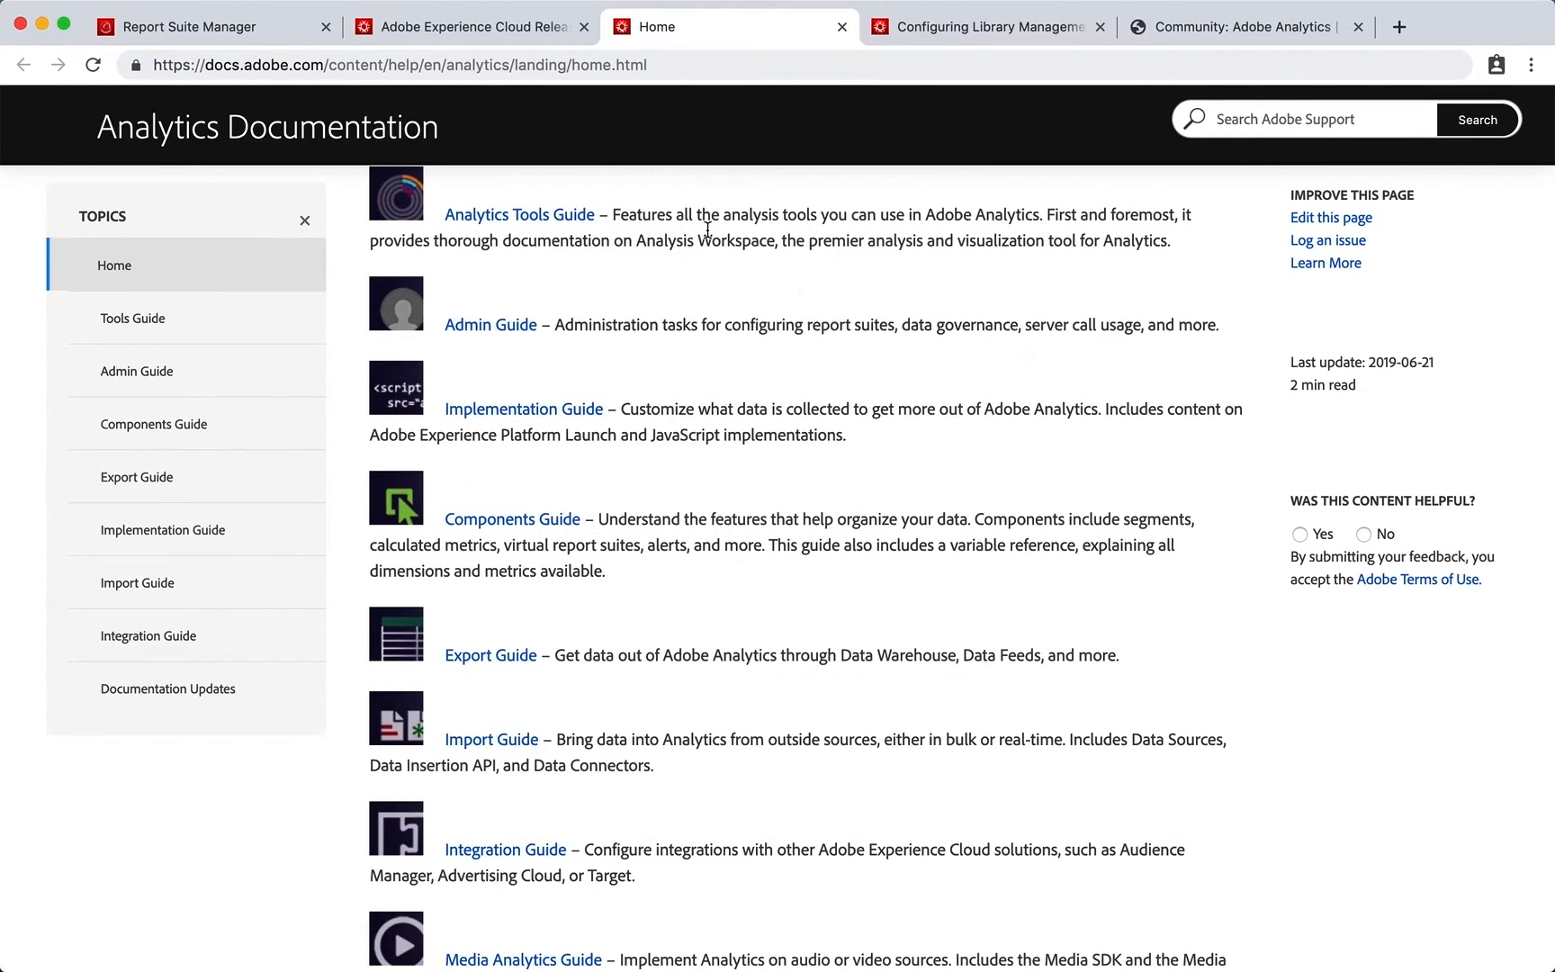
pyautogui.scroll(-3)
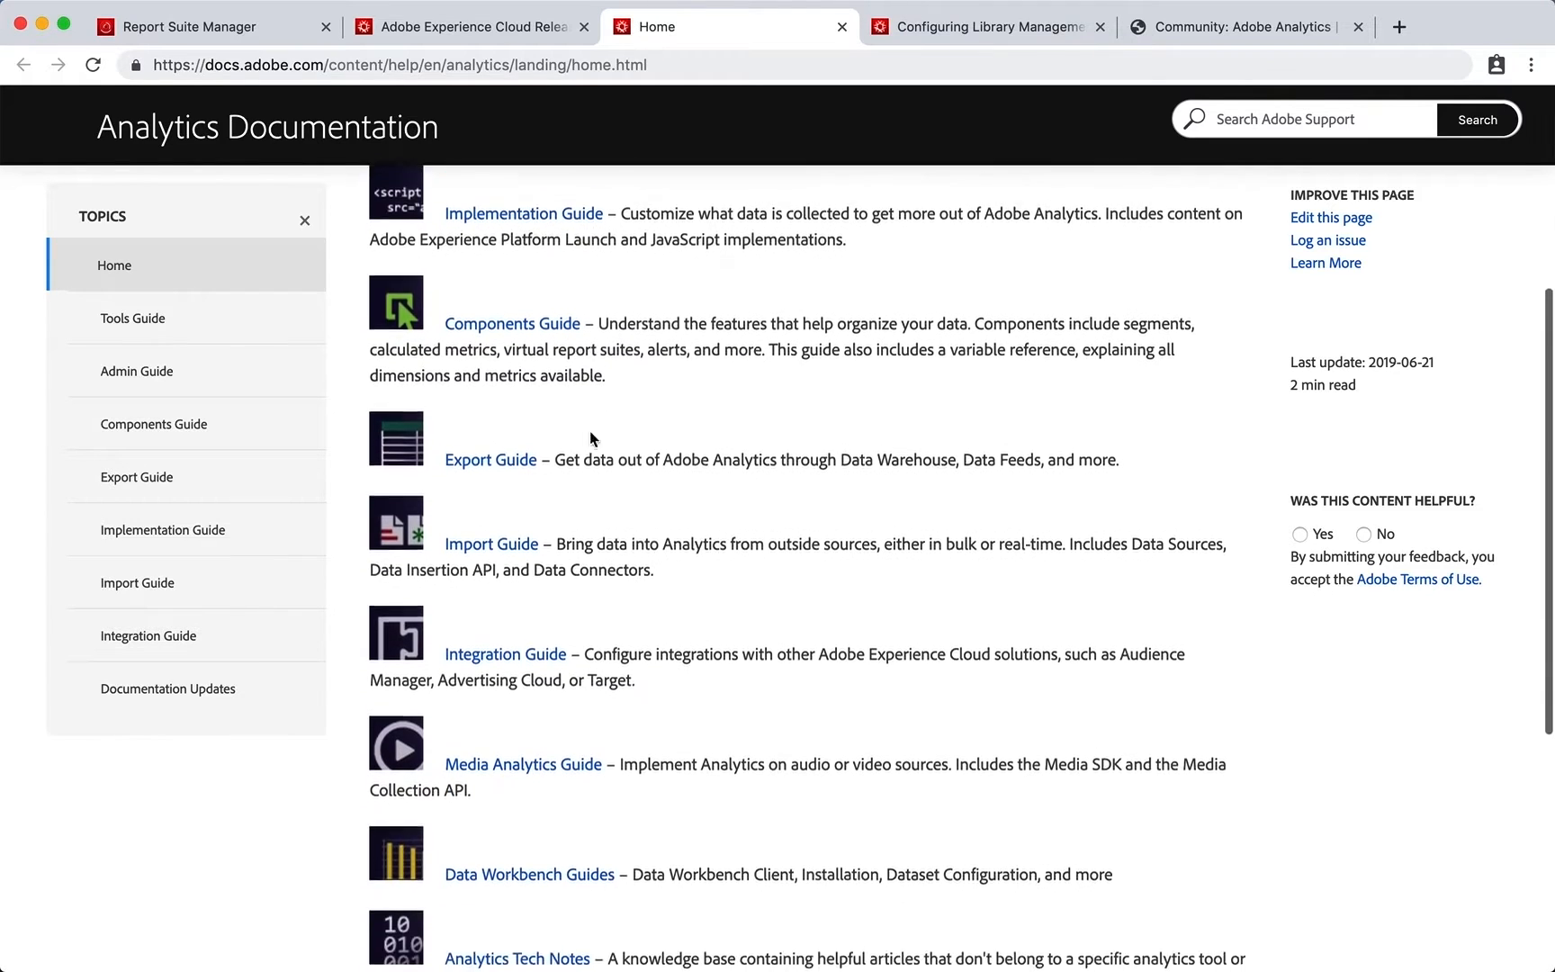
pyautogui.scroll(-3)
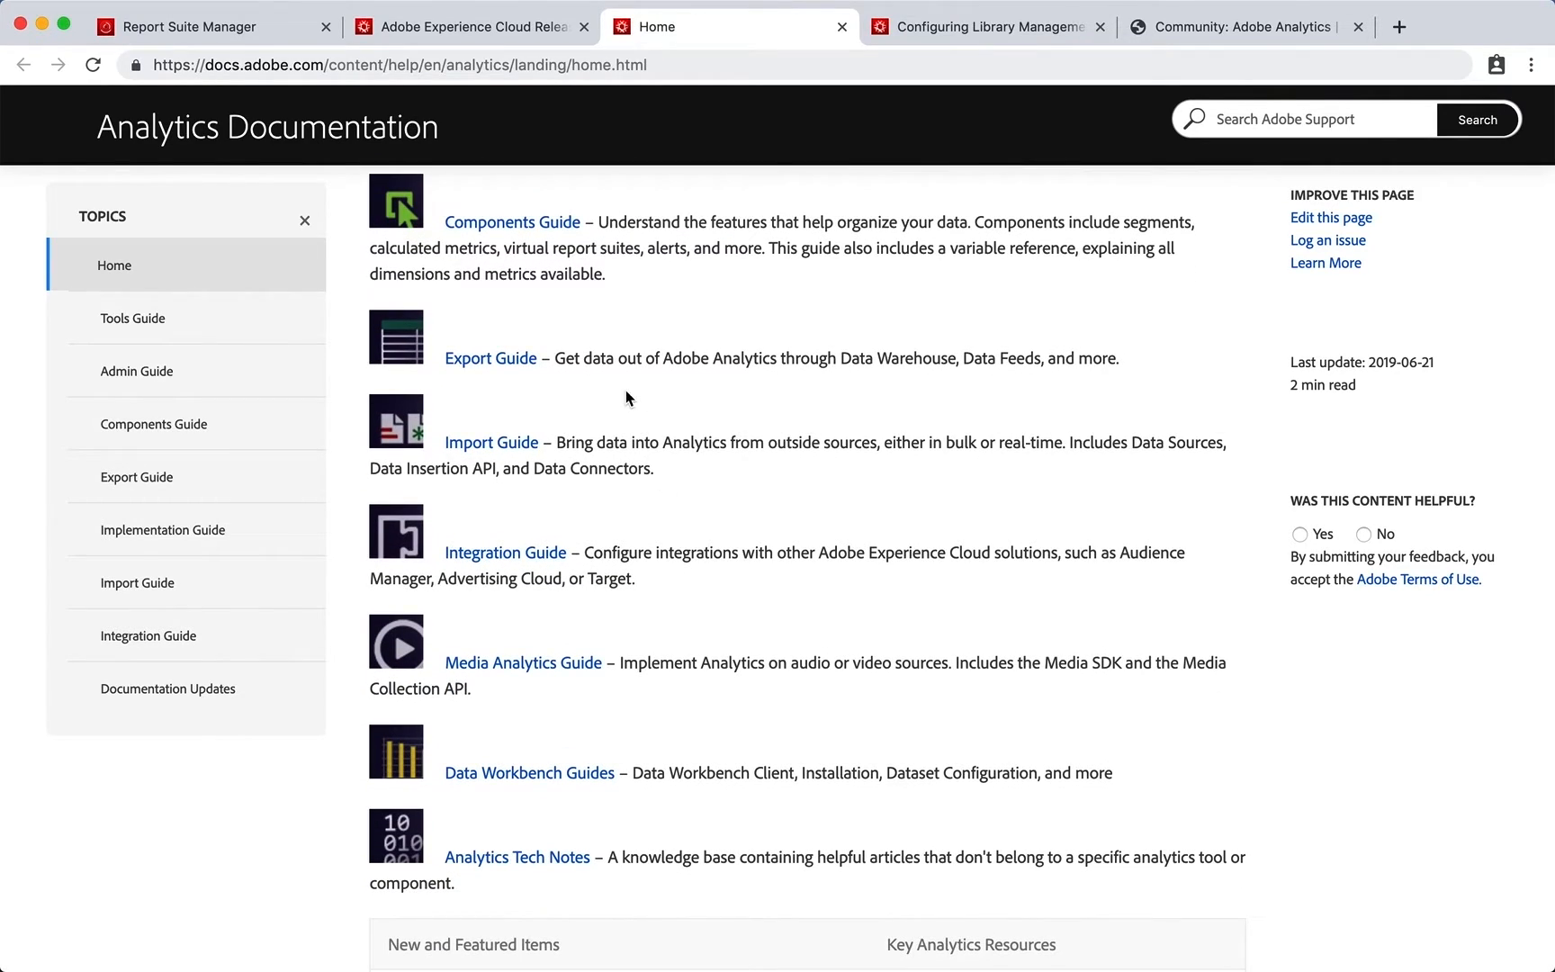
# Return to the Report Suite Manager conversion variables tab with Customer Care and Support Ticket showing.
pyautogui.click(189, 27)
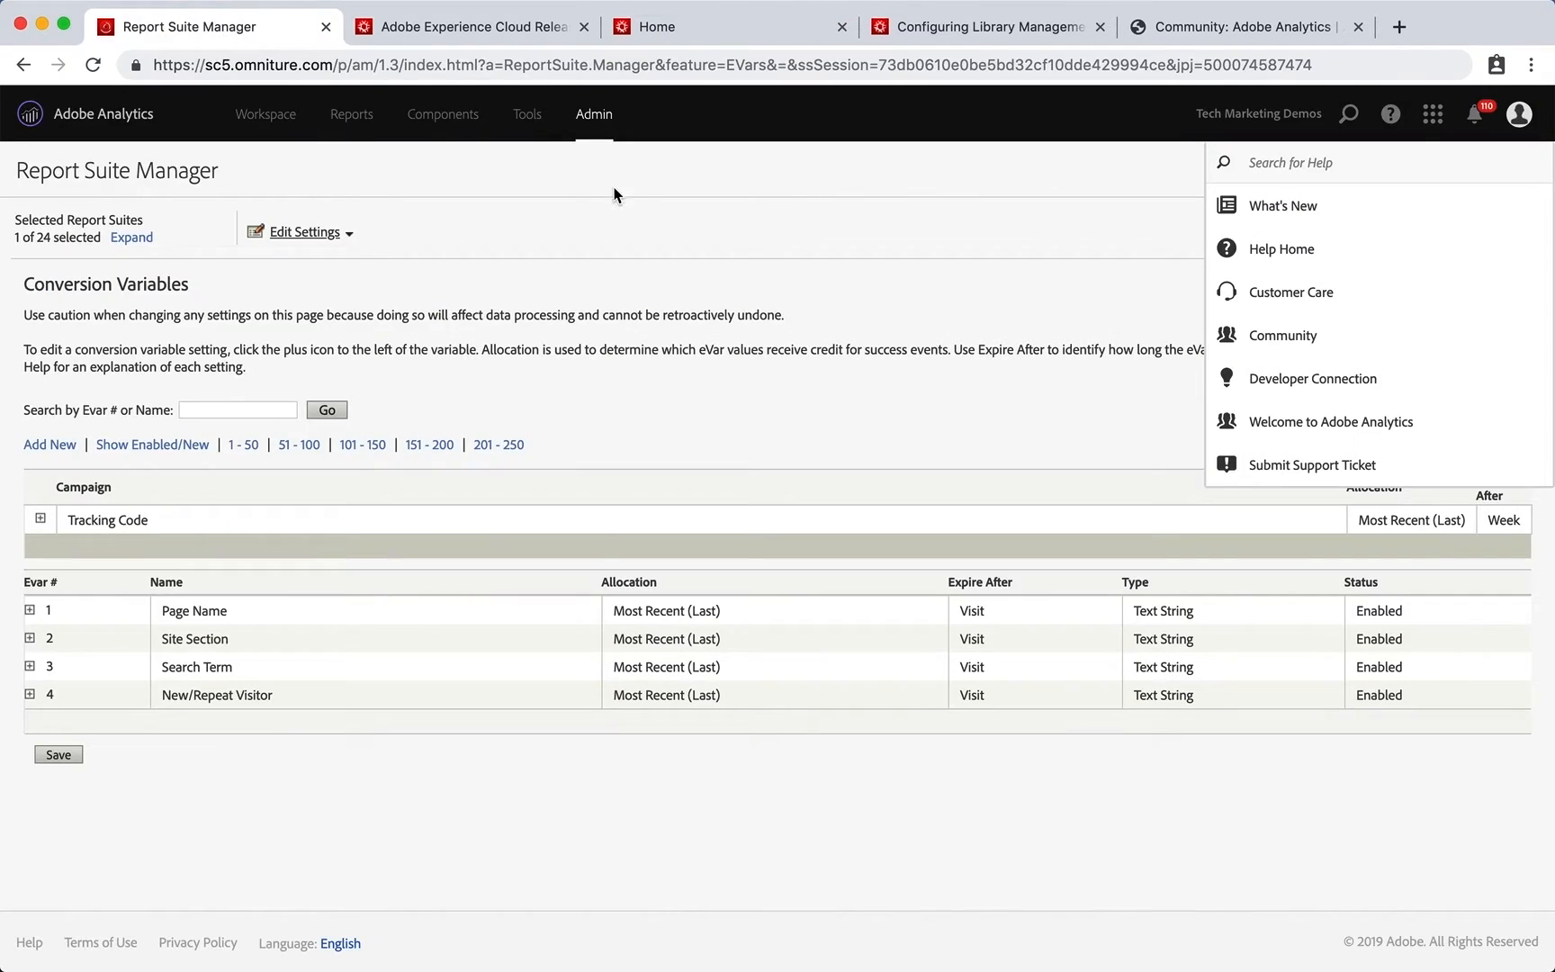
pyautogui.moveTo(1290, 292)
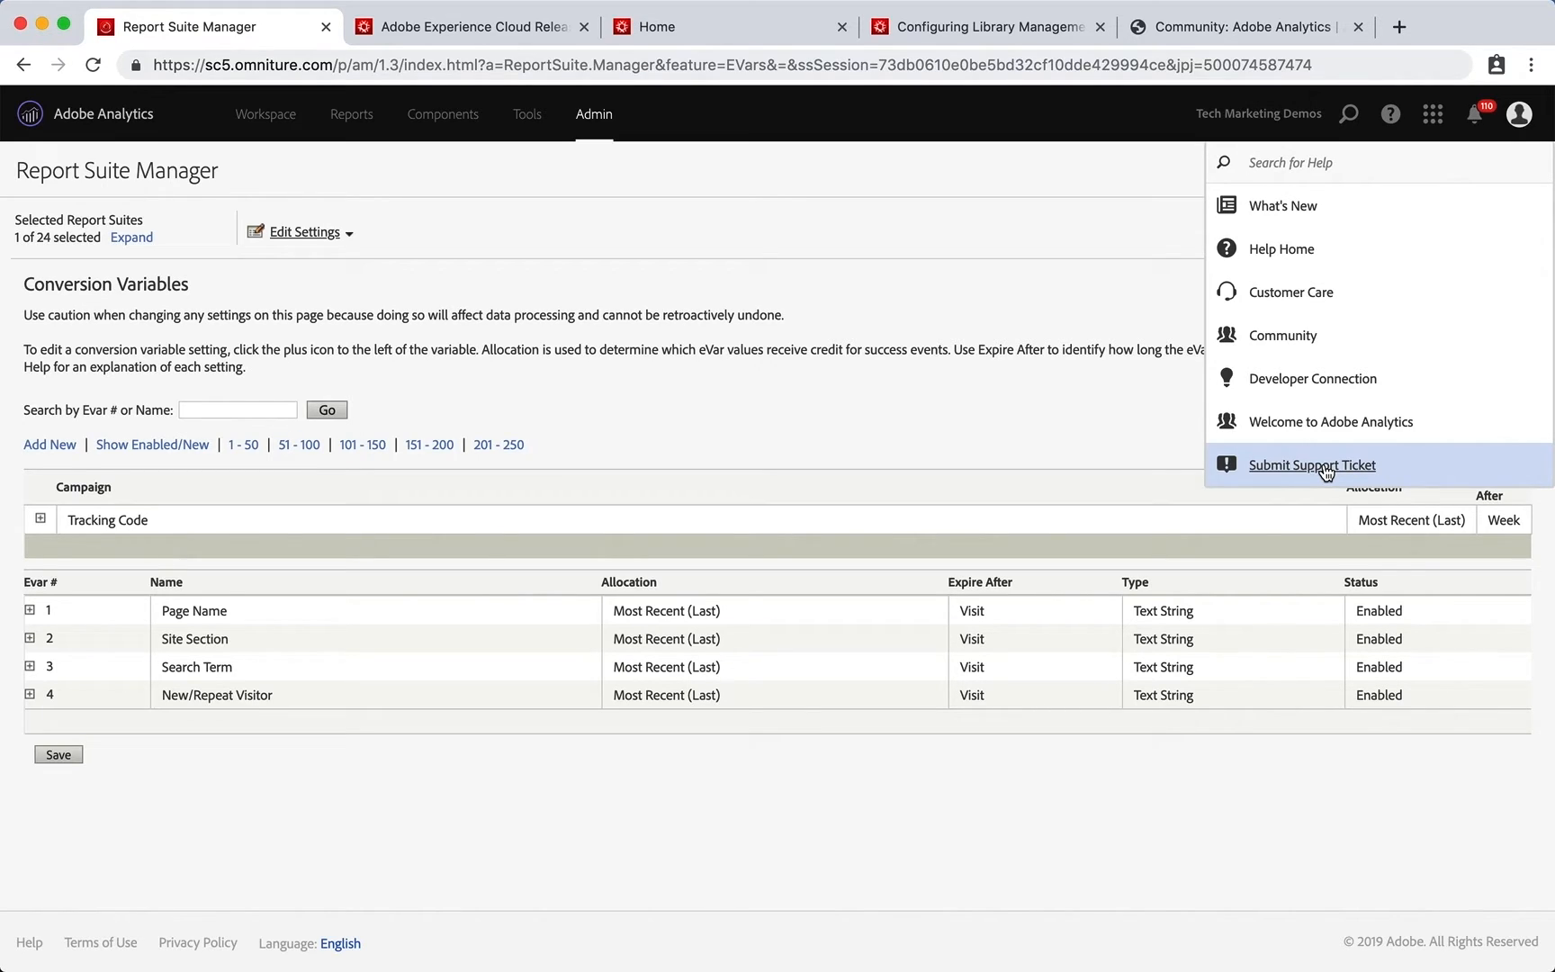
pyautogui.moveTo(1291, 291)
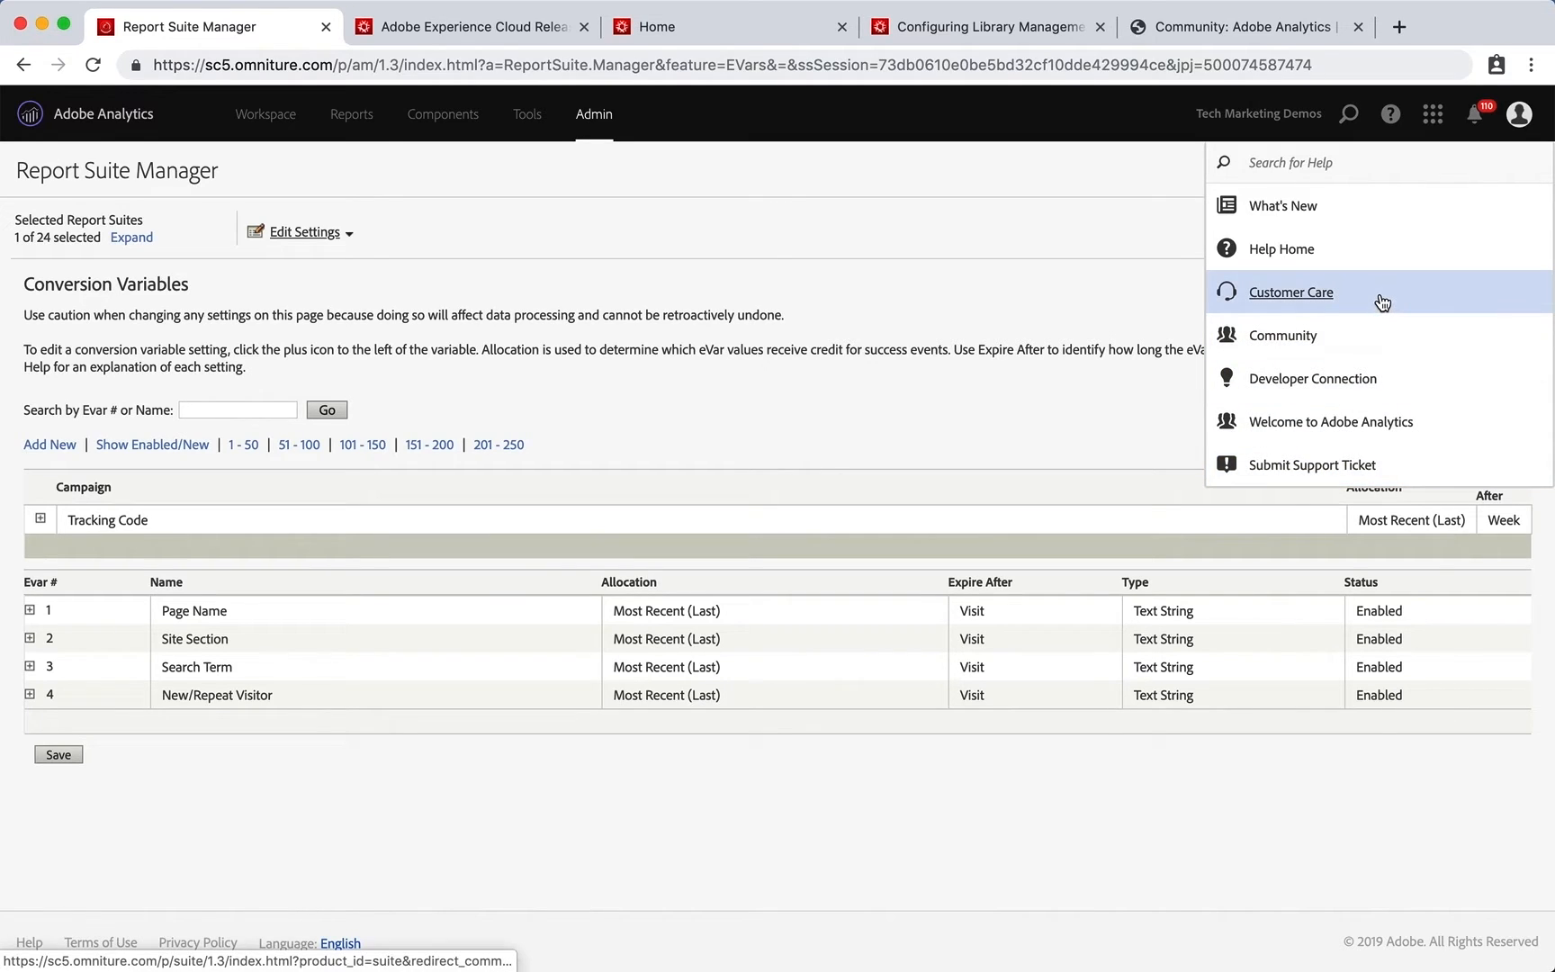
pyautogui.moveTo(1311, 465)
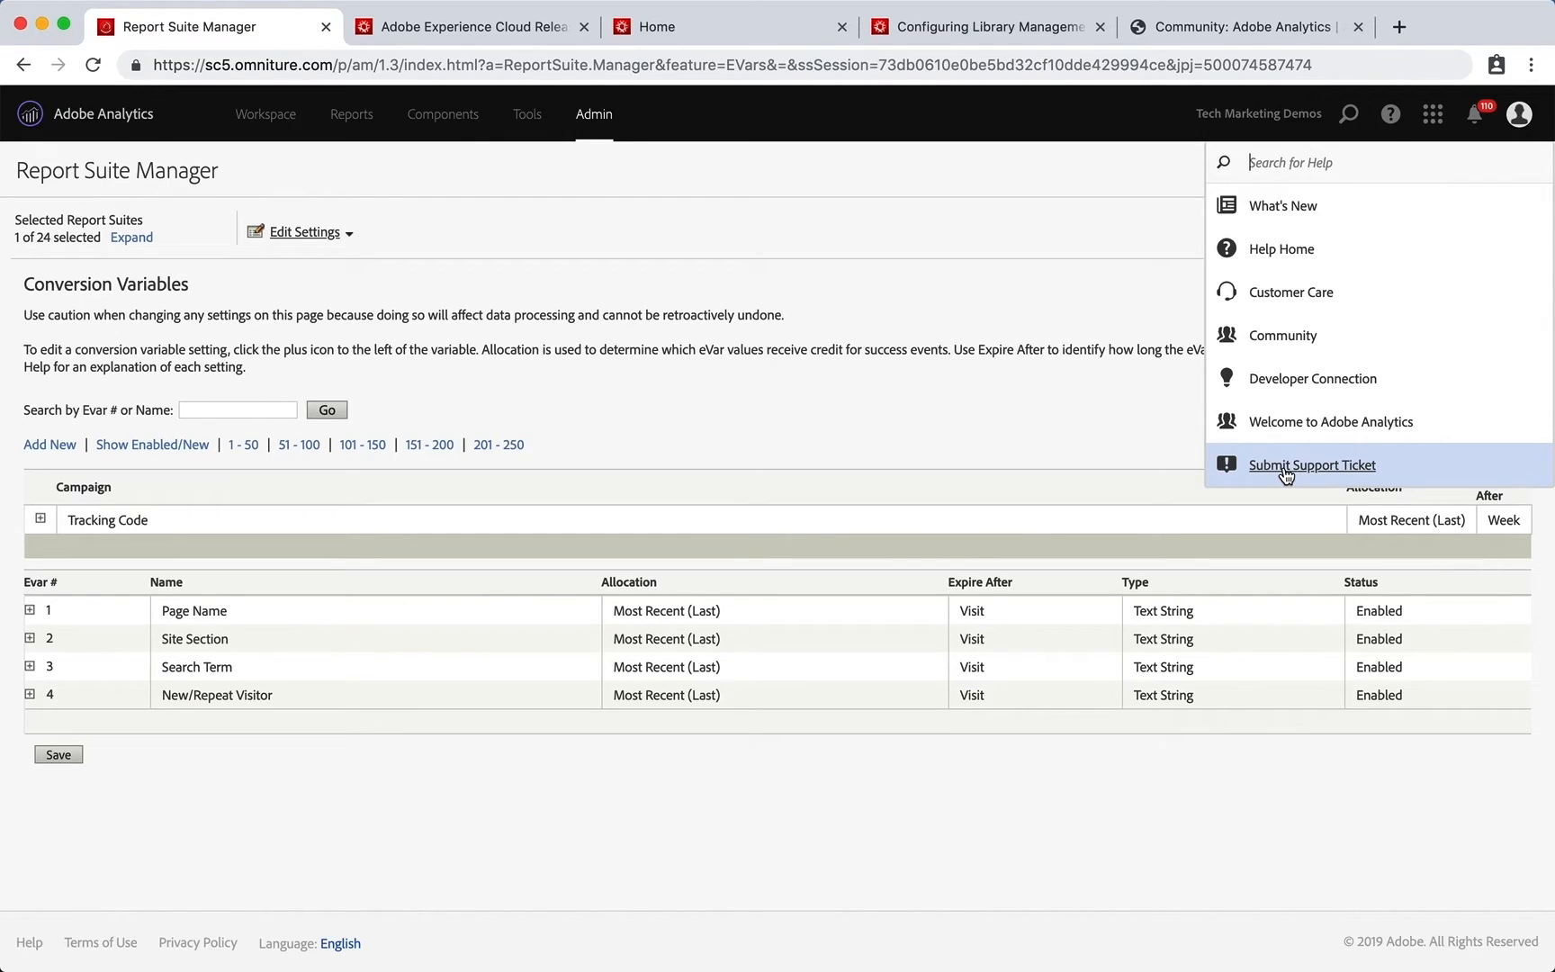
pyautogui.moveTo(1285, 474)
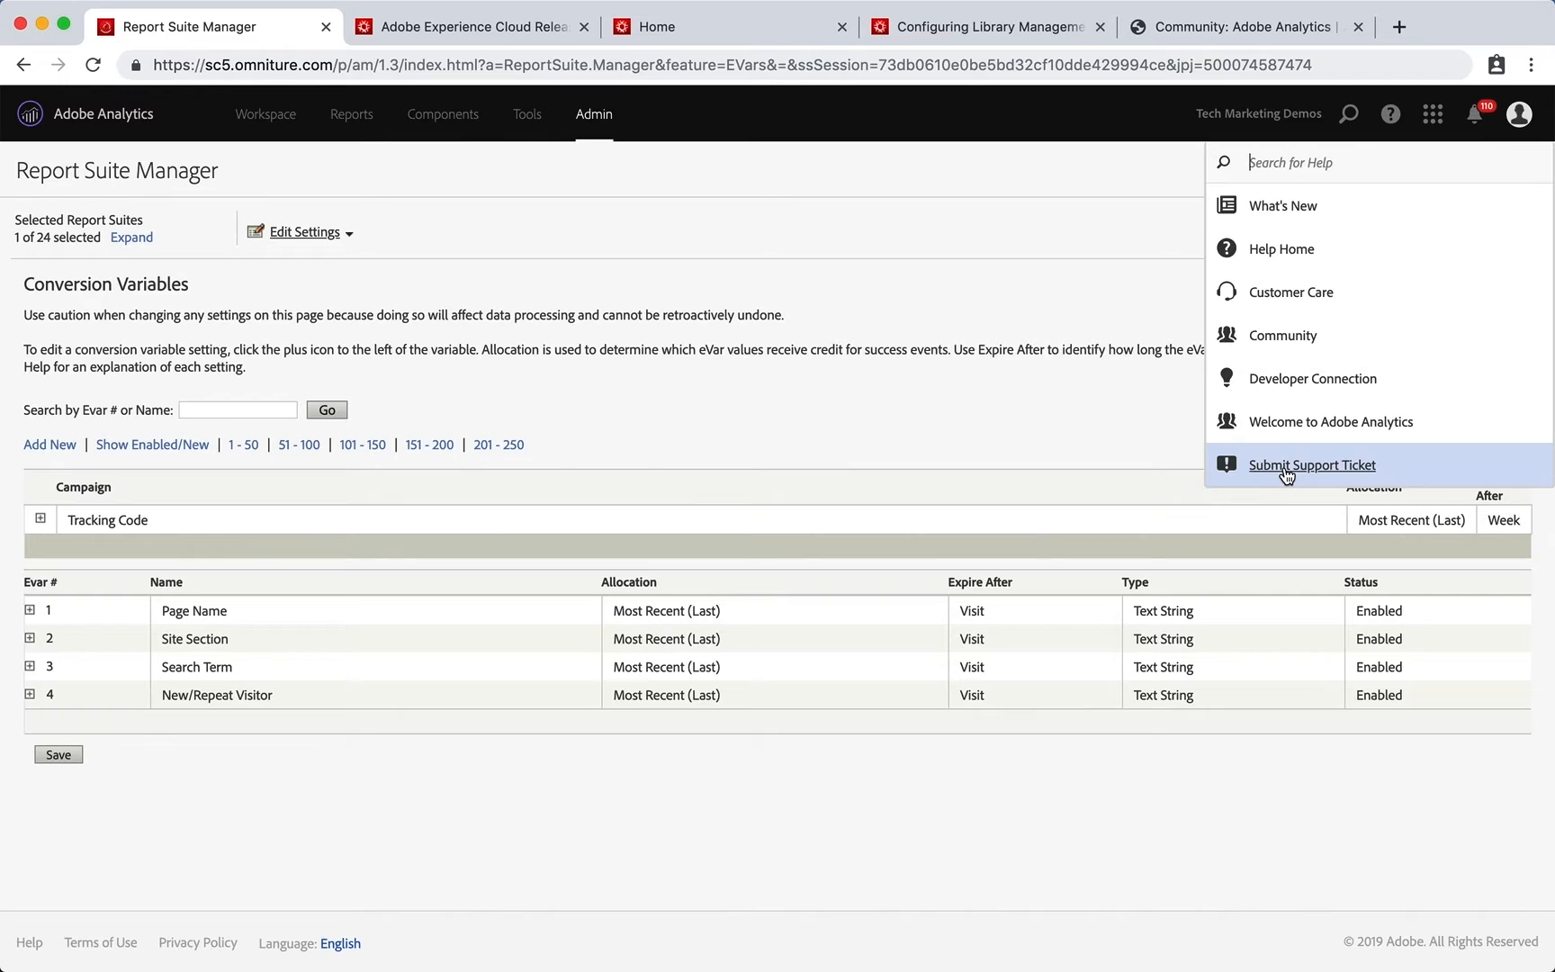
pyautogui.moveTo(1281, 335)
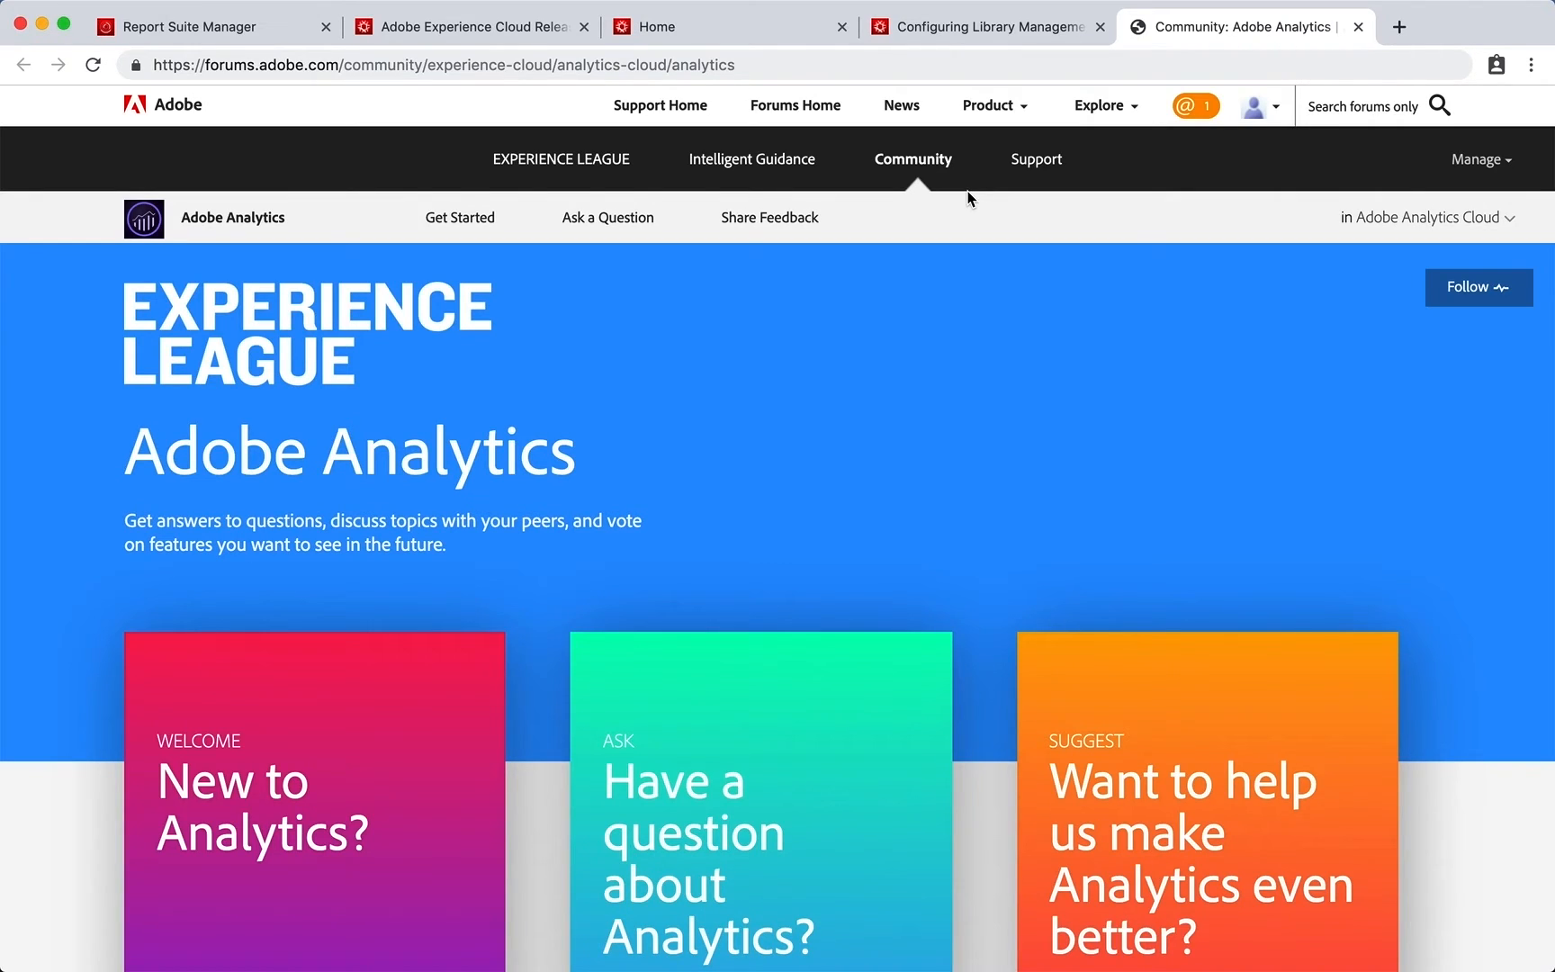
pyautogui.moveTo(967, 195)
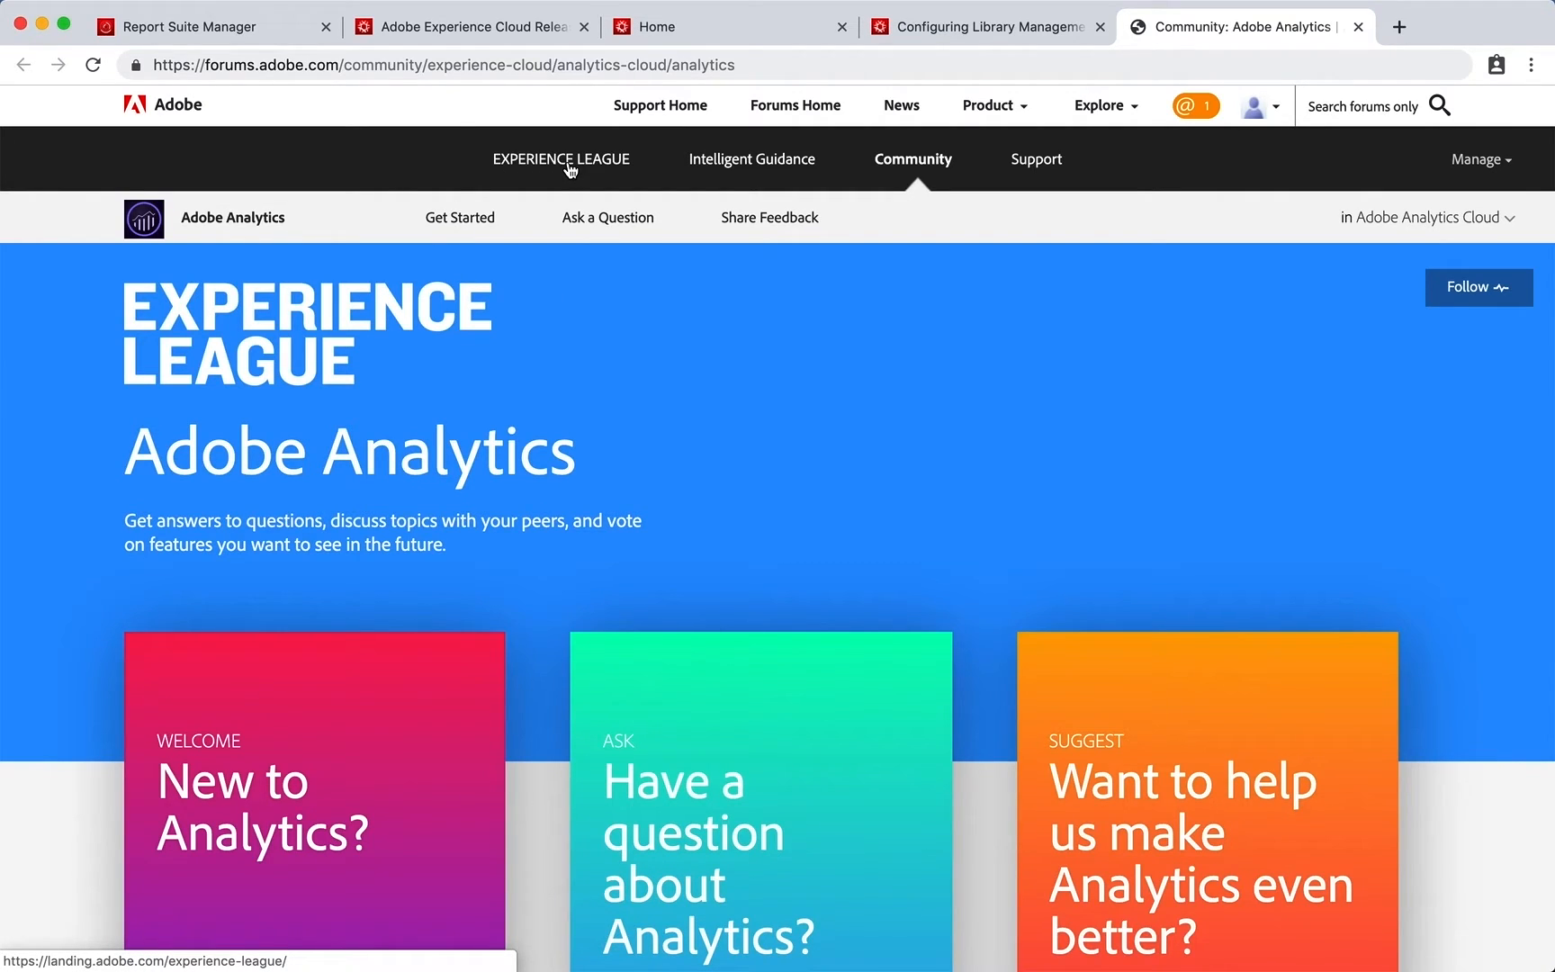
pyautogui.moveTo(581, 162)
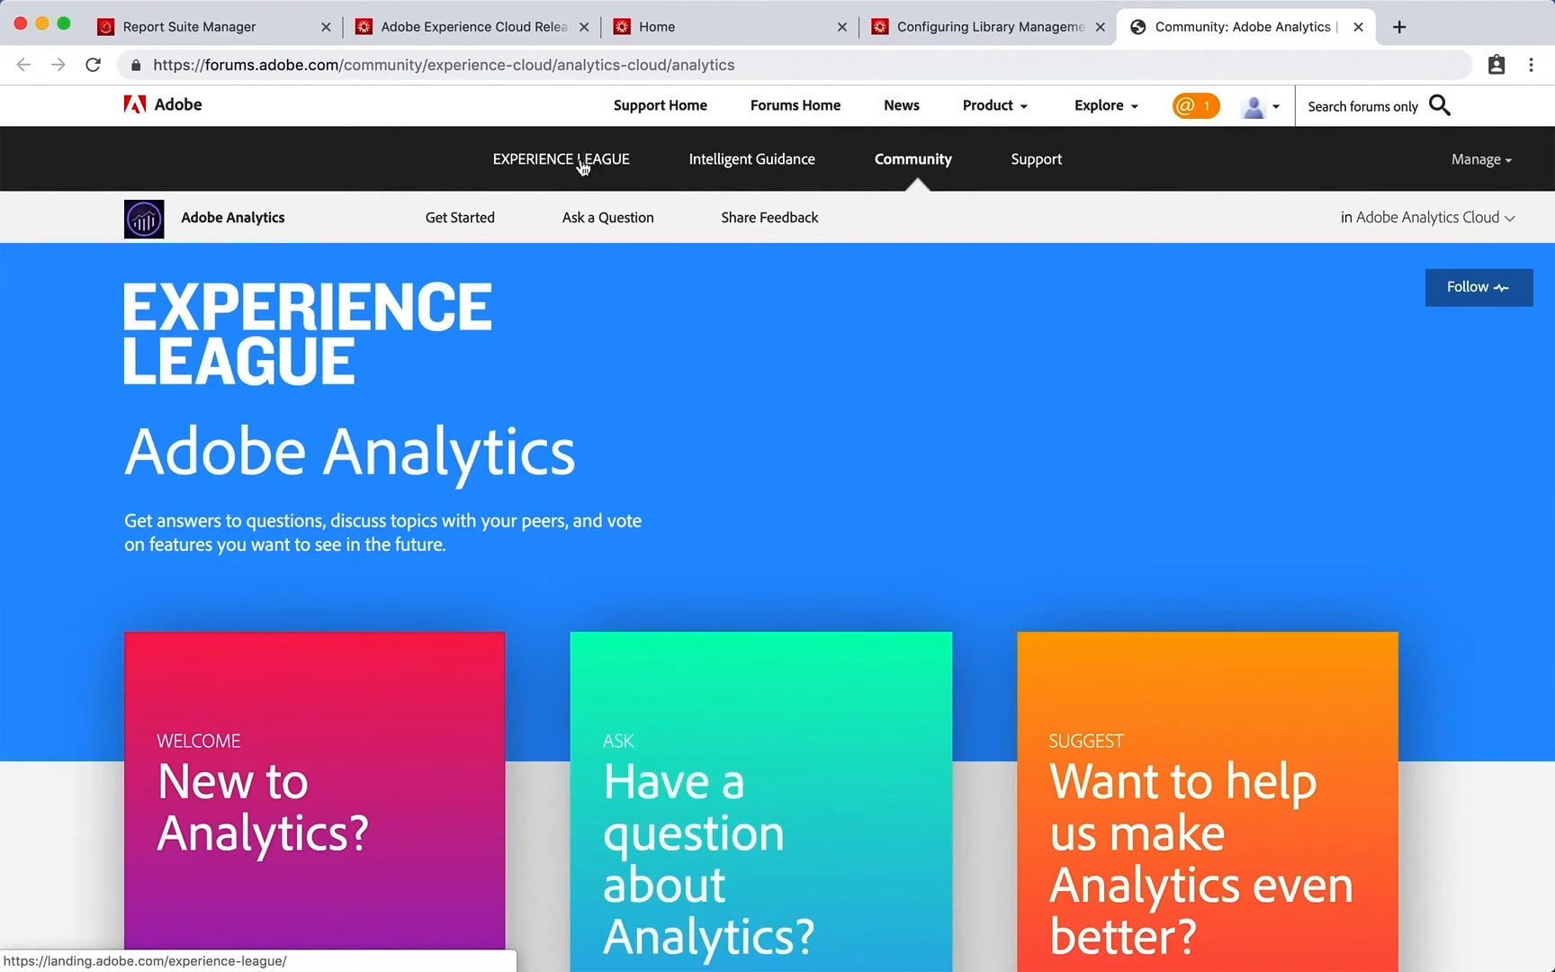
pyautogui.moveTo(562, 165)
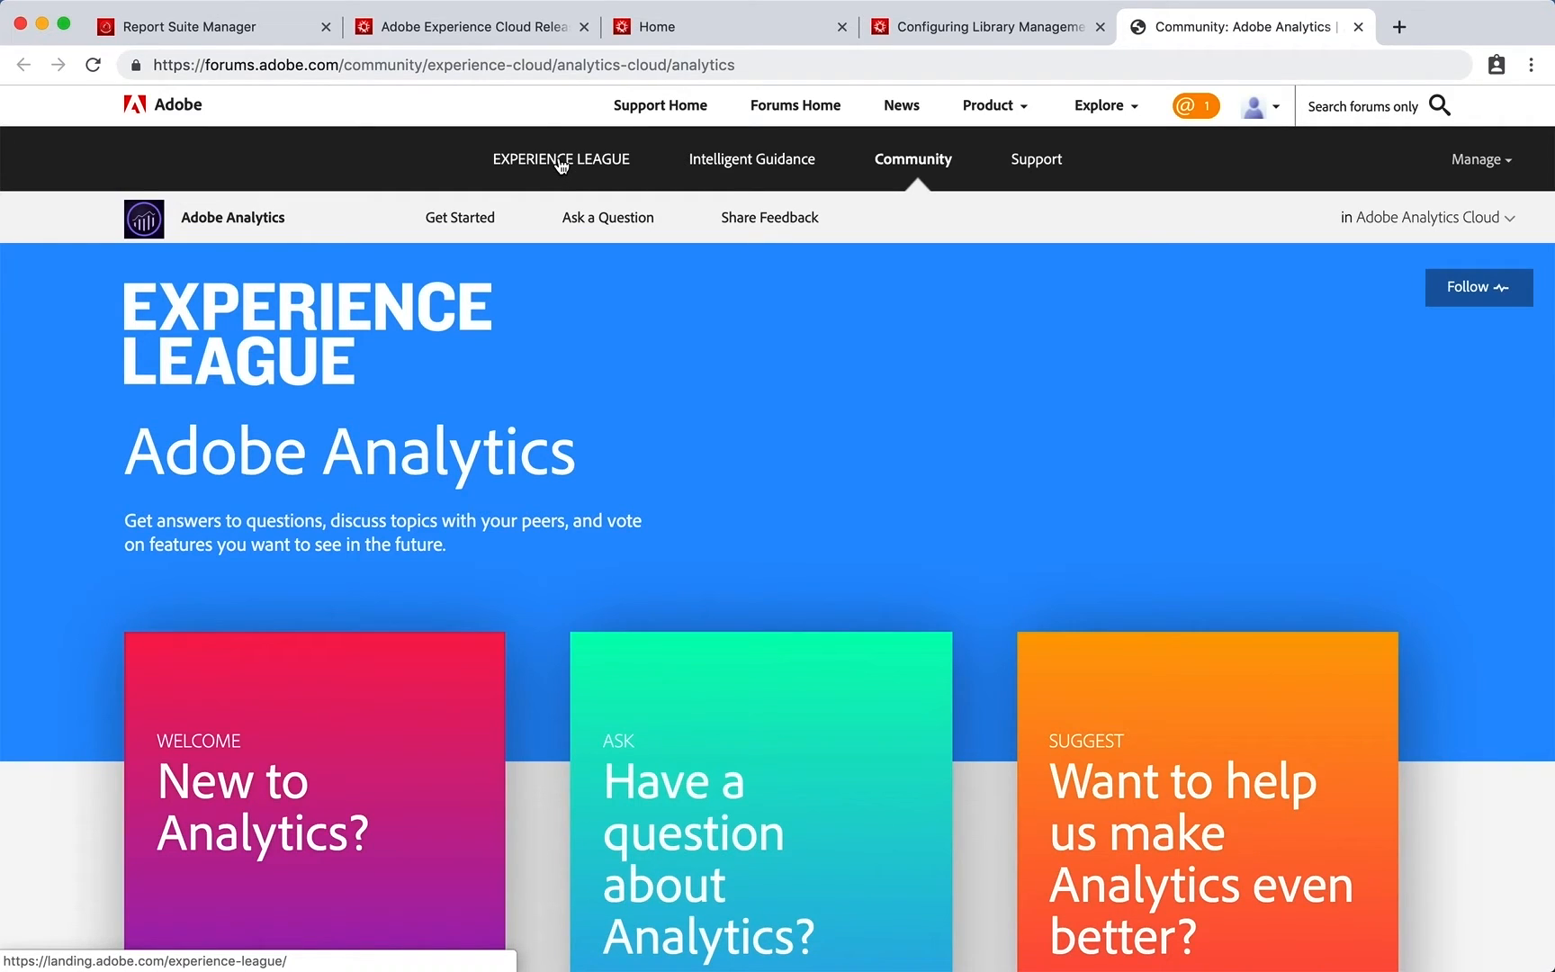
# Go from the Analytics community forum to Experience League.
pyautogui.click(560, 159)
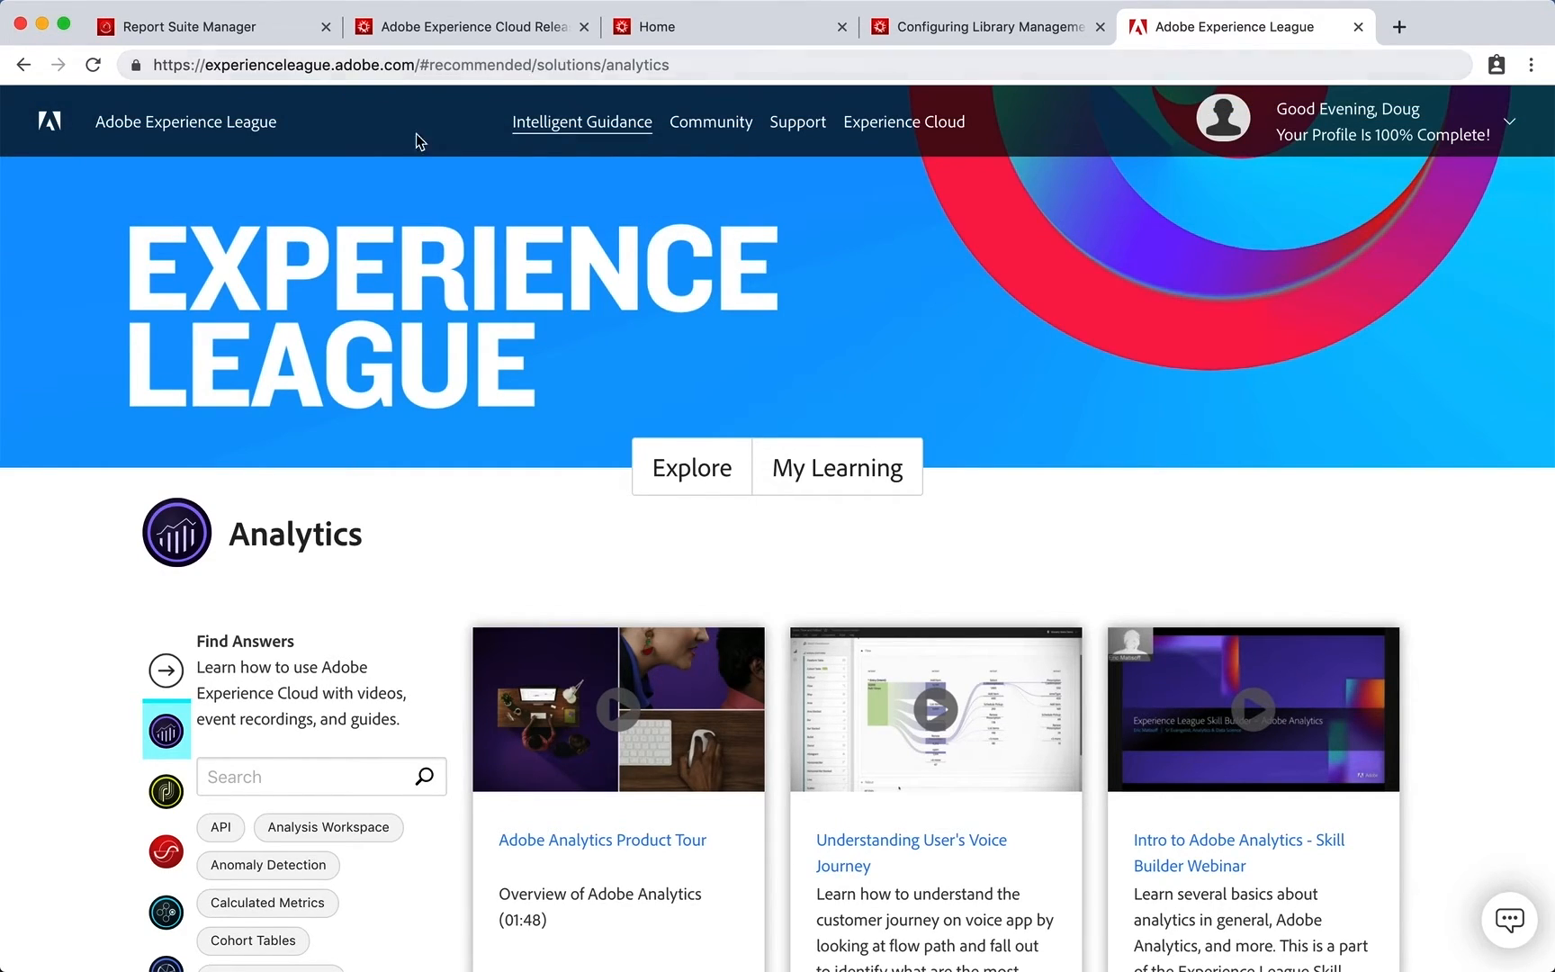
pyautogui.moveTo(710, 120)
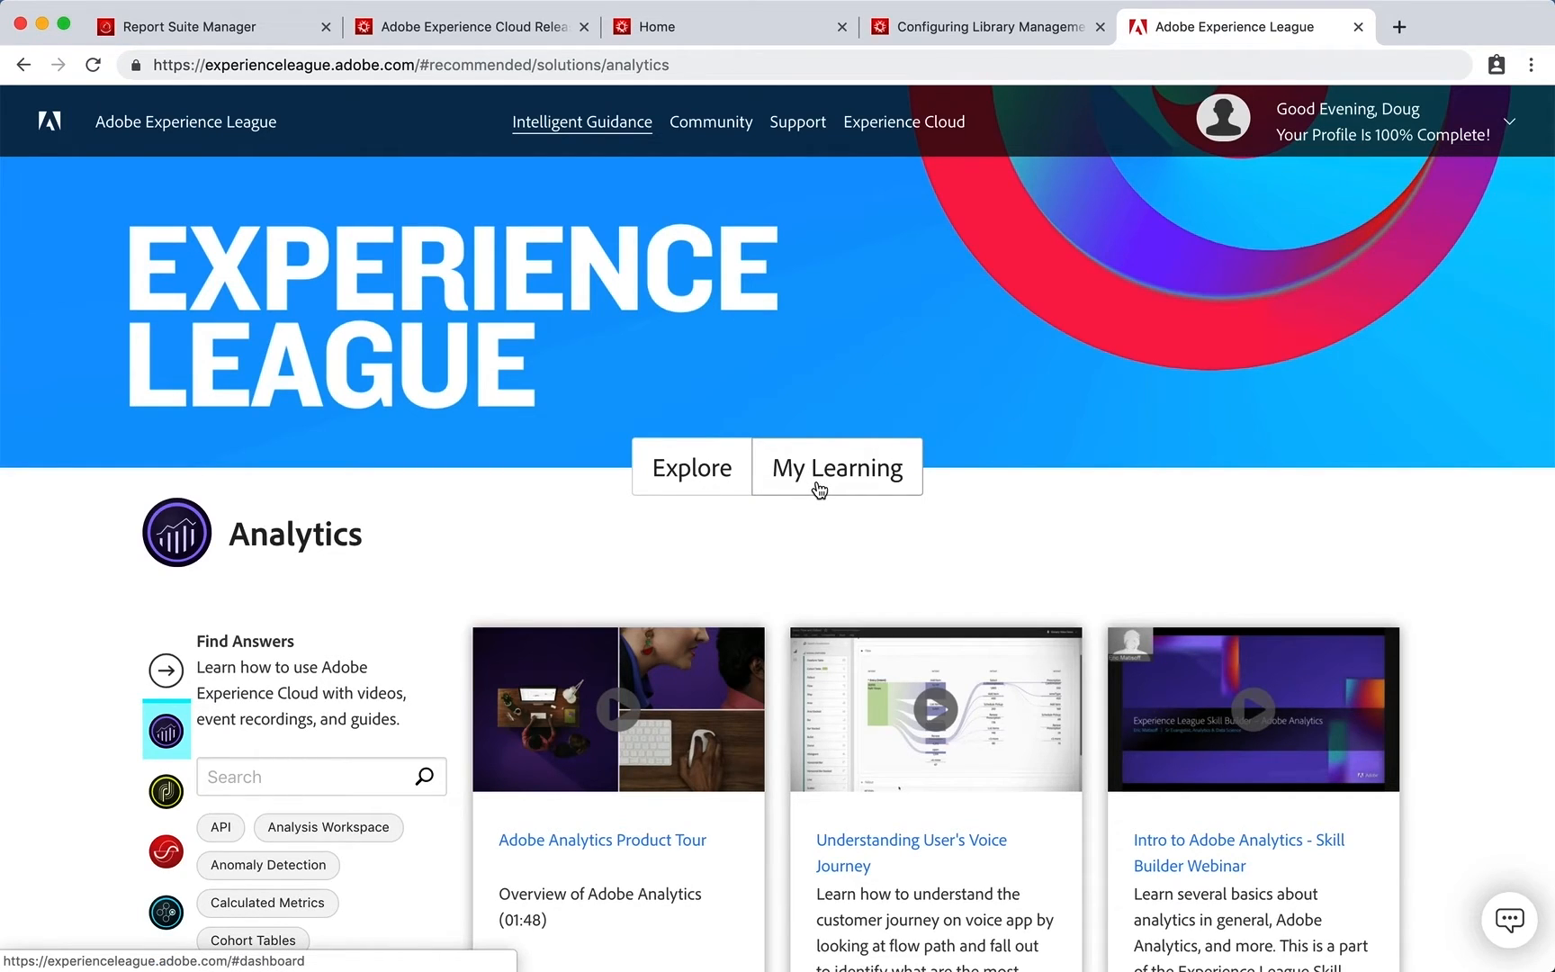
pyautogui.moveTo(833, 494)
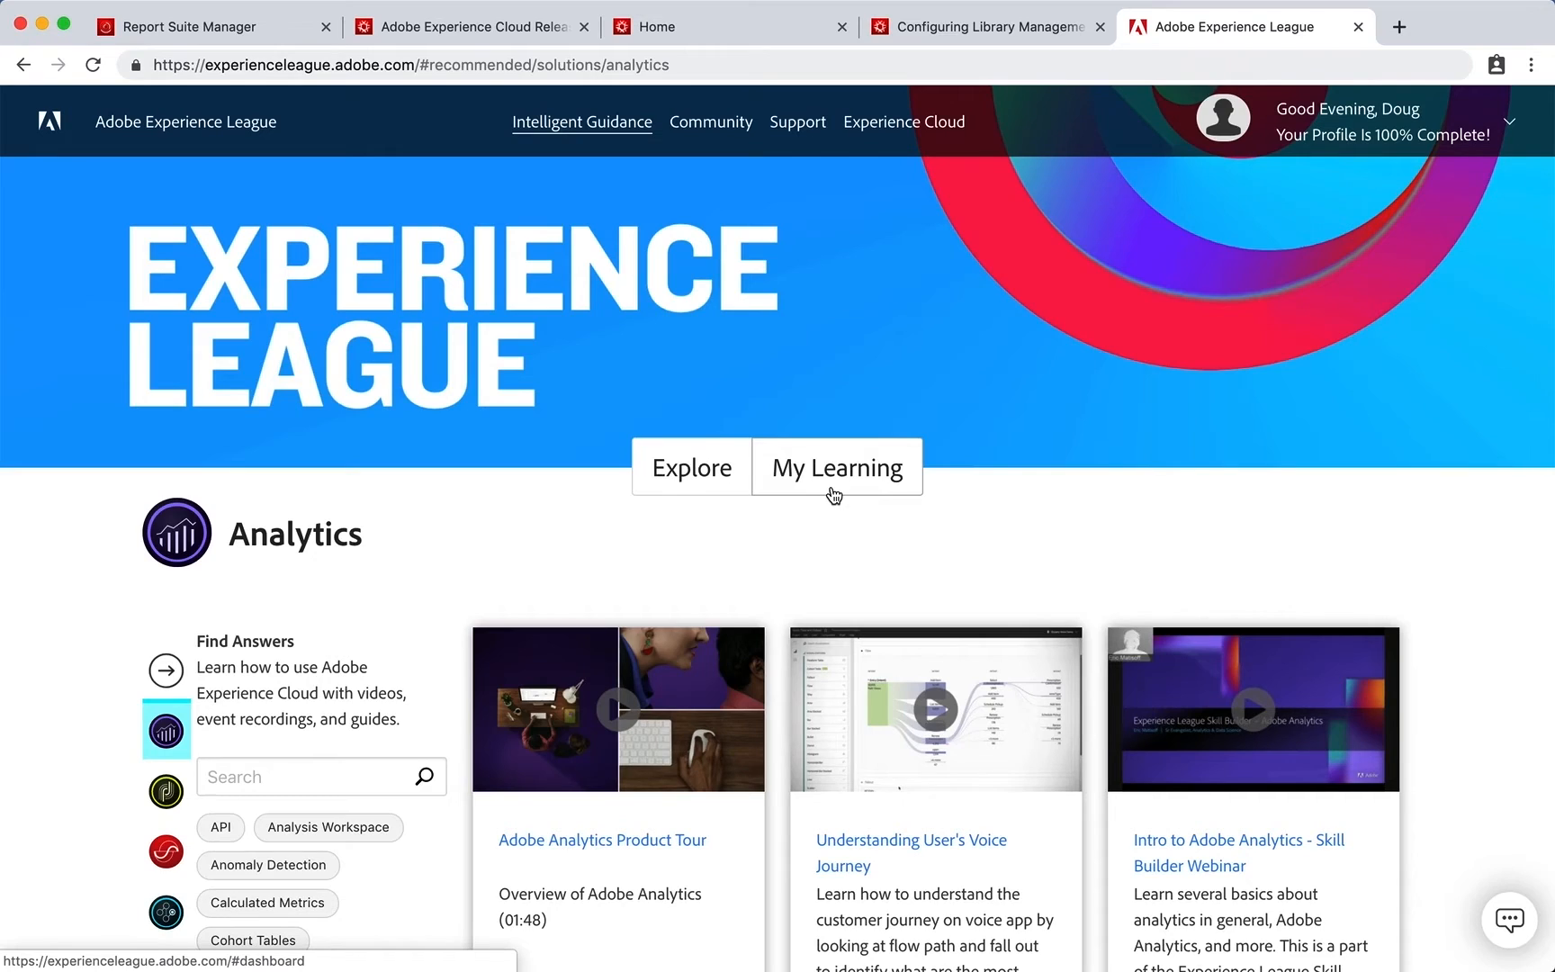
# Review the Experience League Analytics page with its featured videos and topic tags.
pyautogui.click(690, 467)
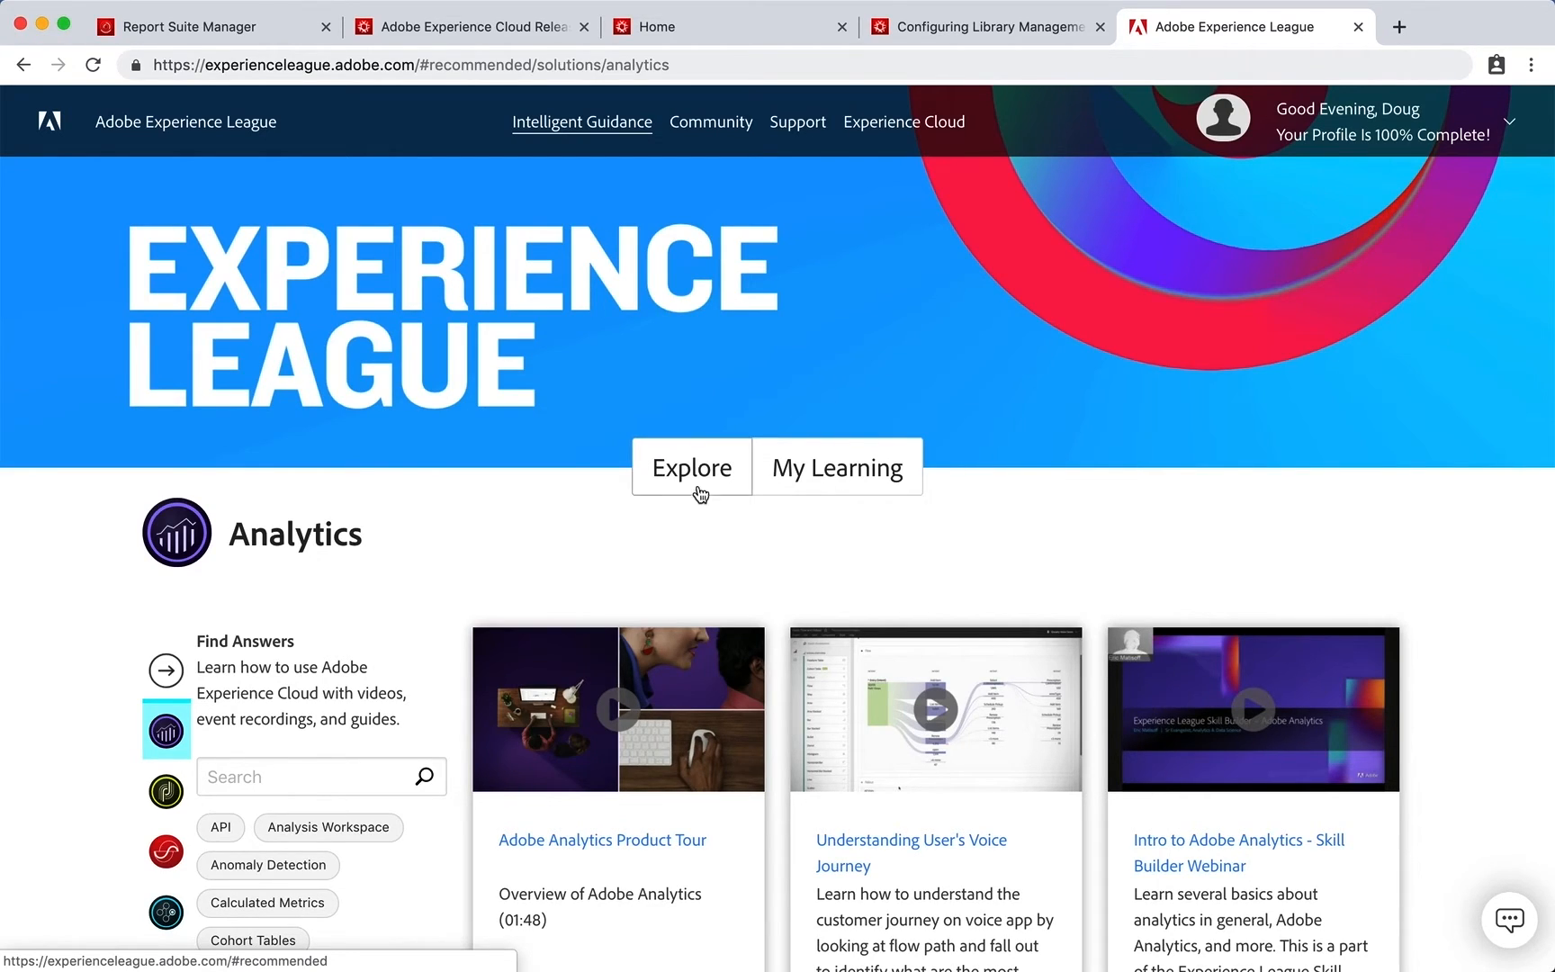
pyautogui.moveTo(687, 501)
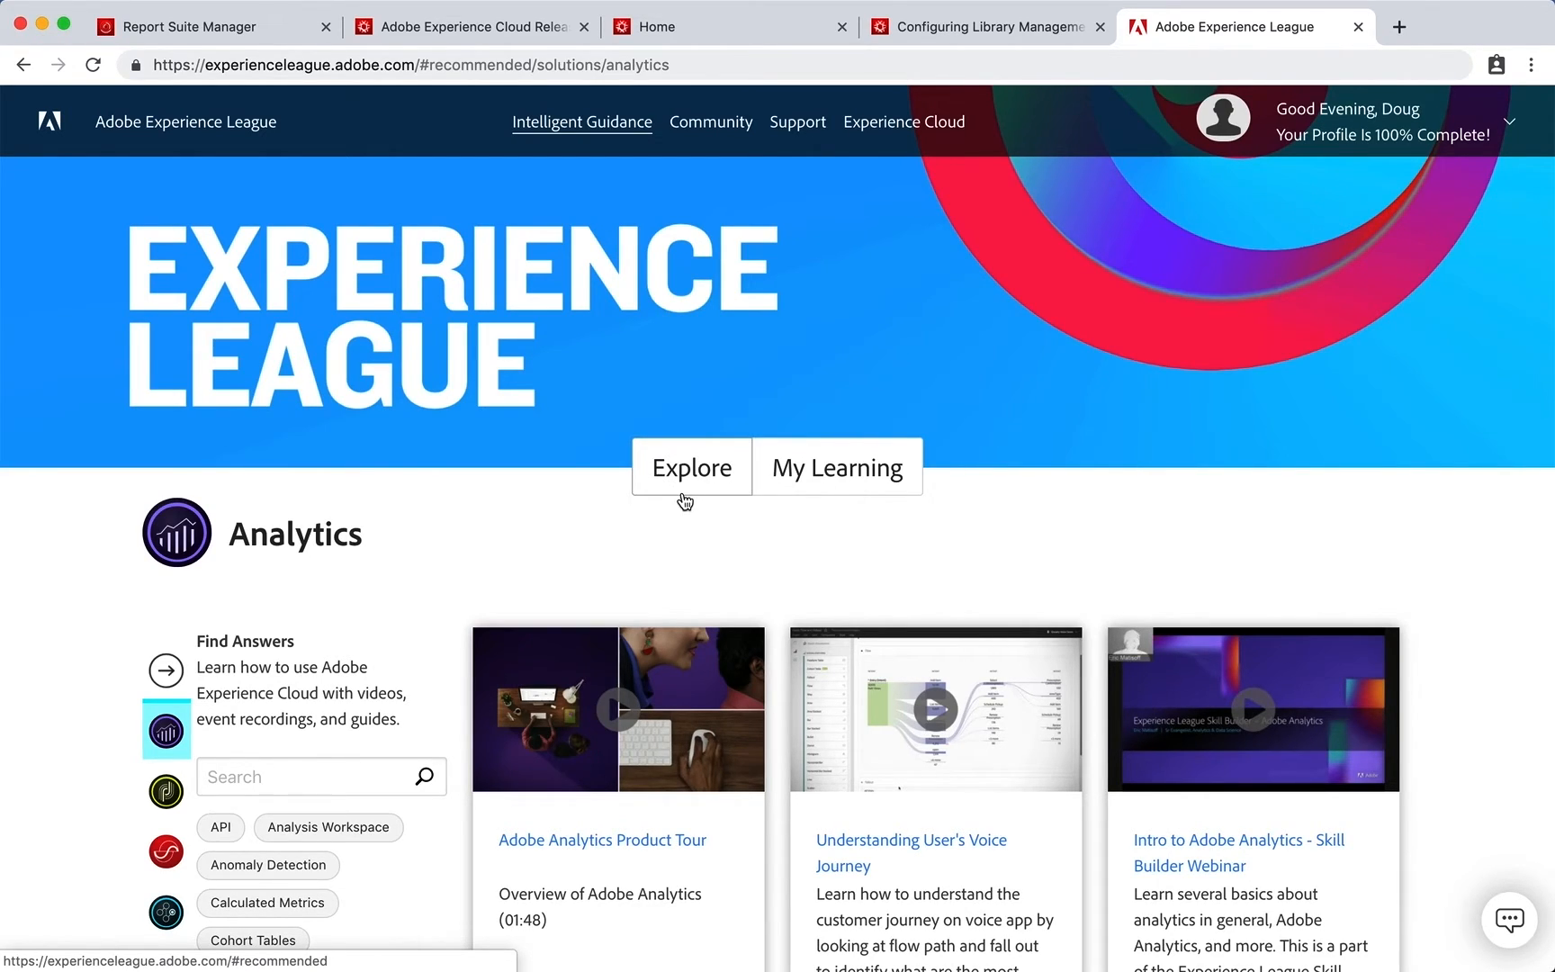
pyautogui.moveTo(714, 467)
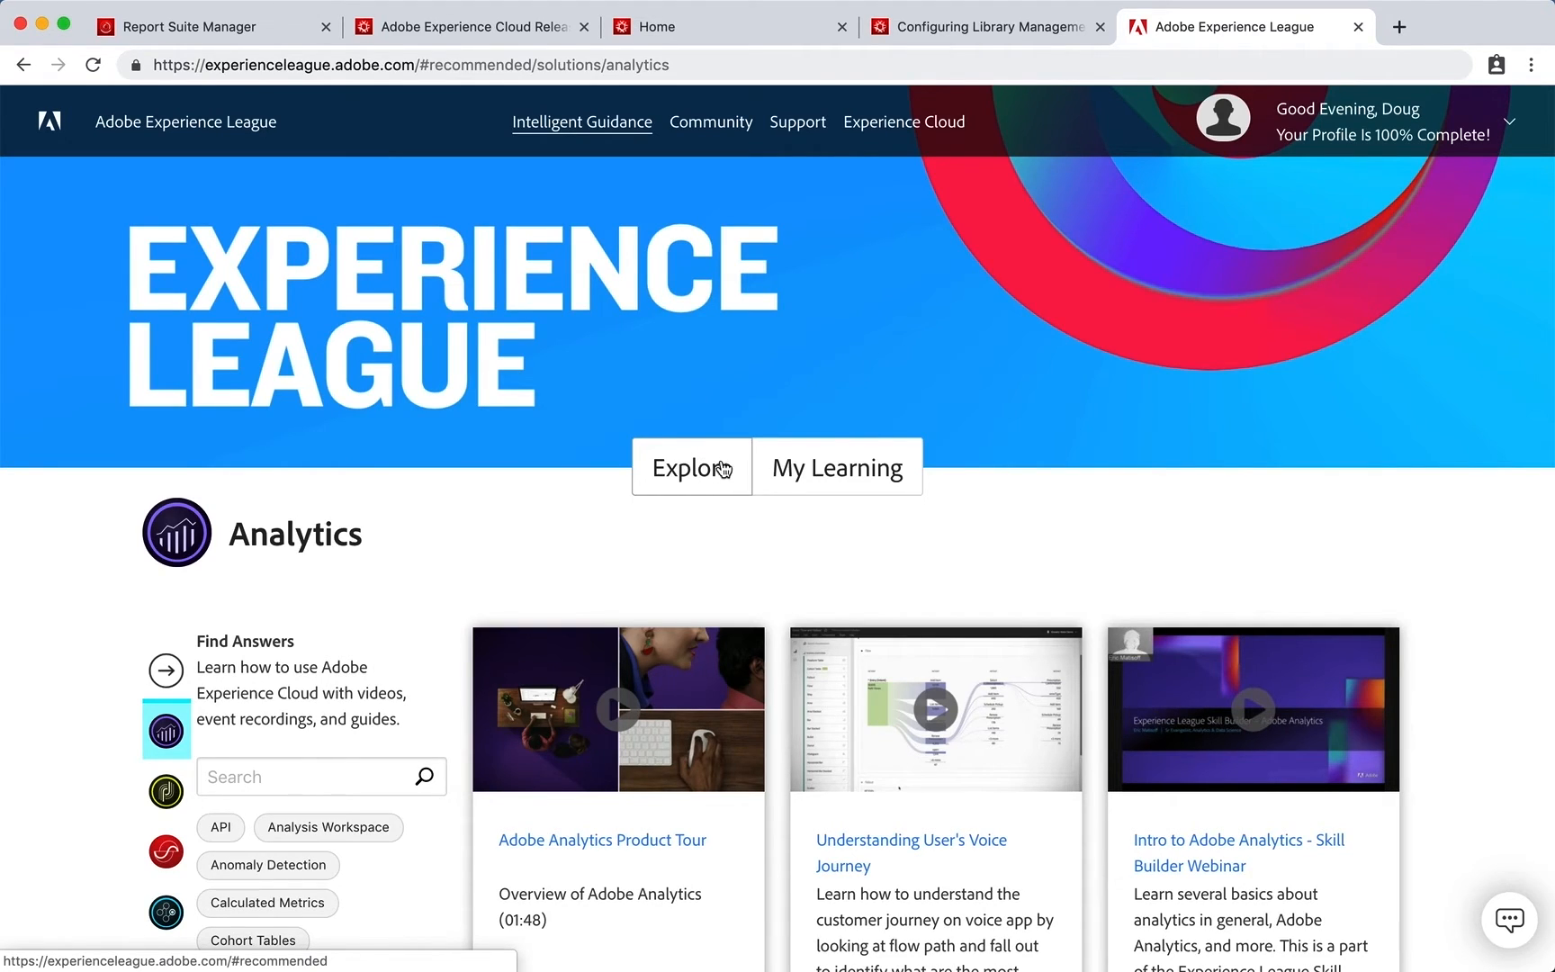
pyautogui.moveTo(753, 26)
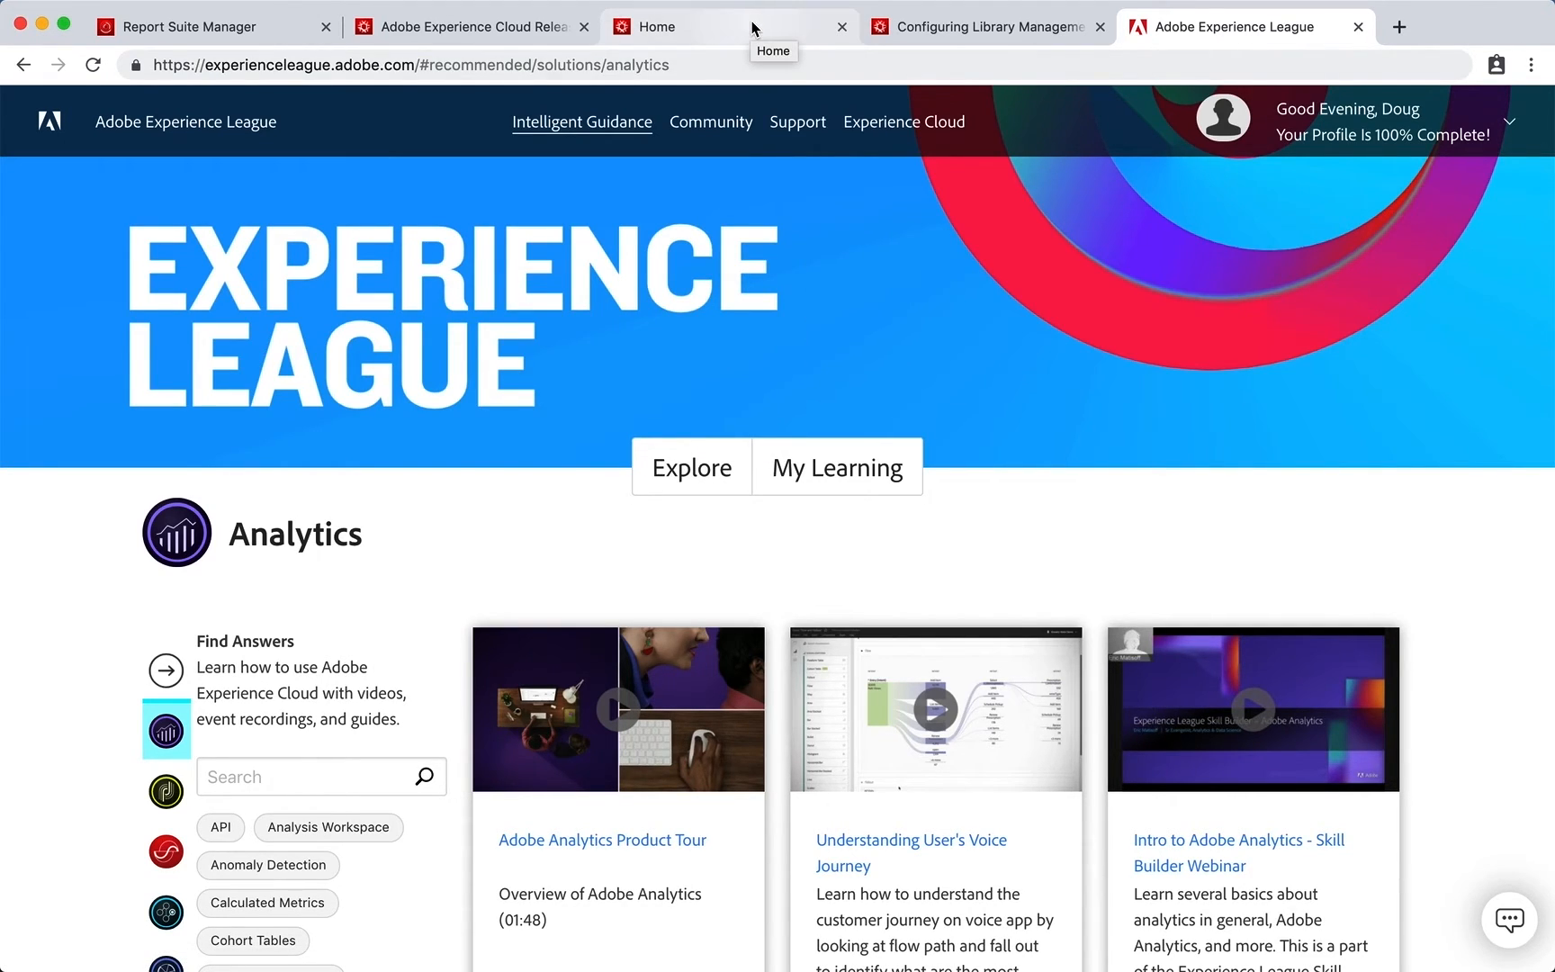
# View the Configuring Library Management in Launch tutorial and scroll its Topics sidebar.
pyautogui.click(729, 26)
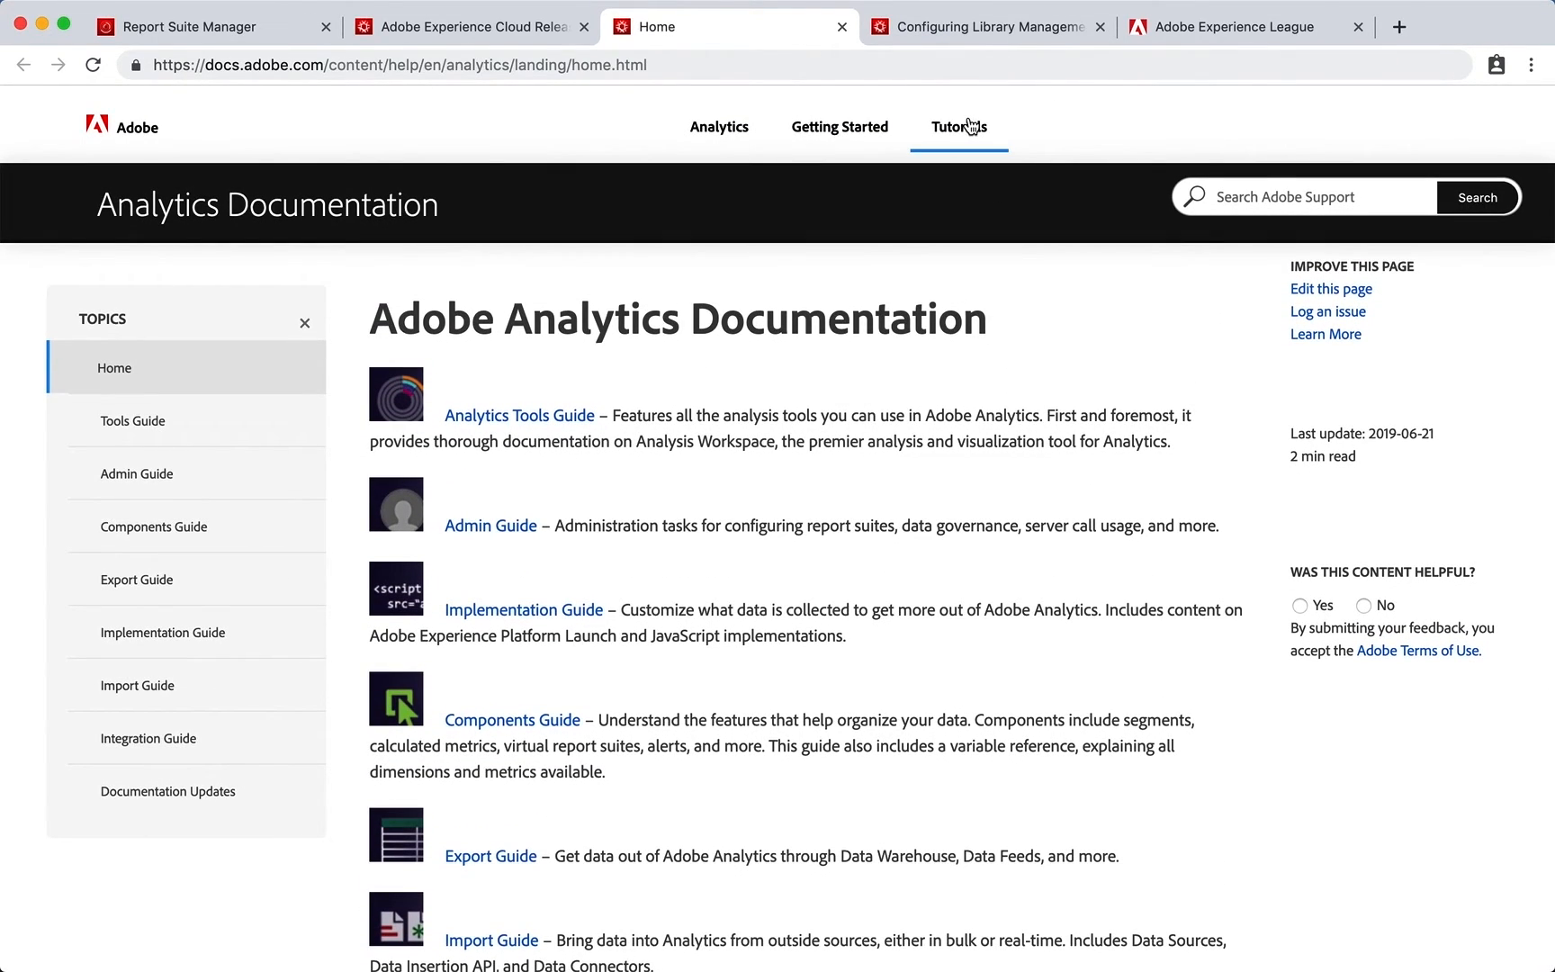
pyautogui.click(982, 27)
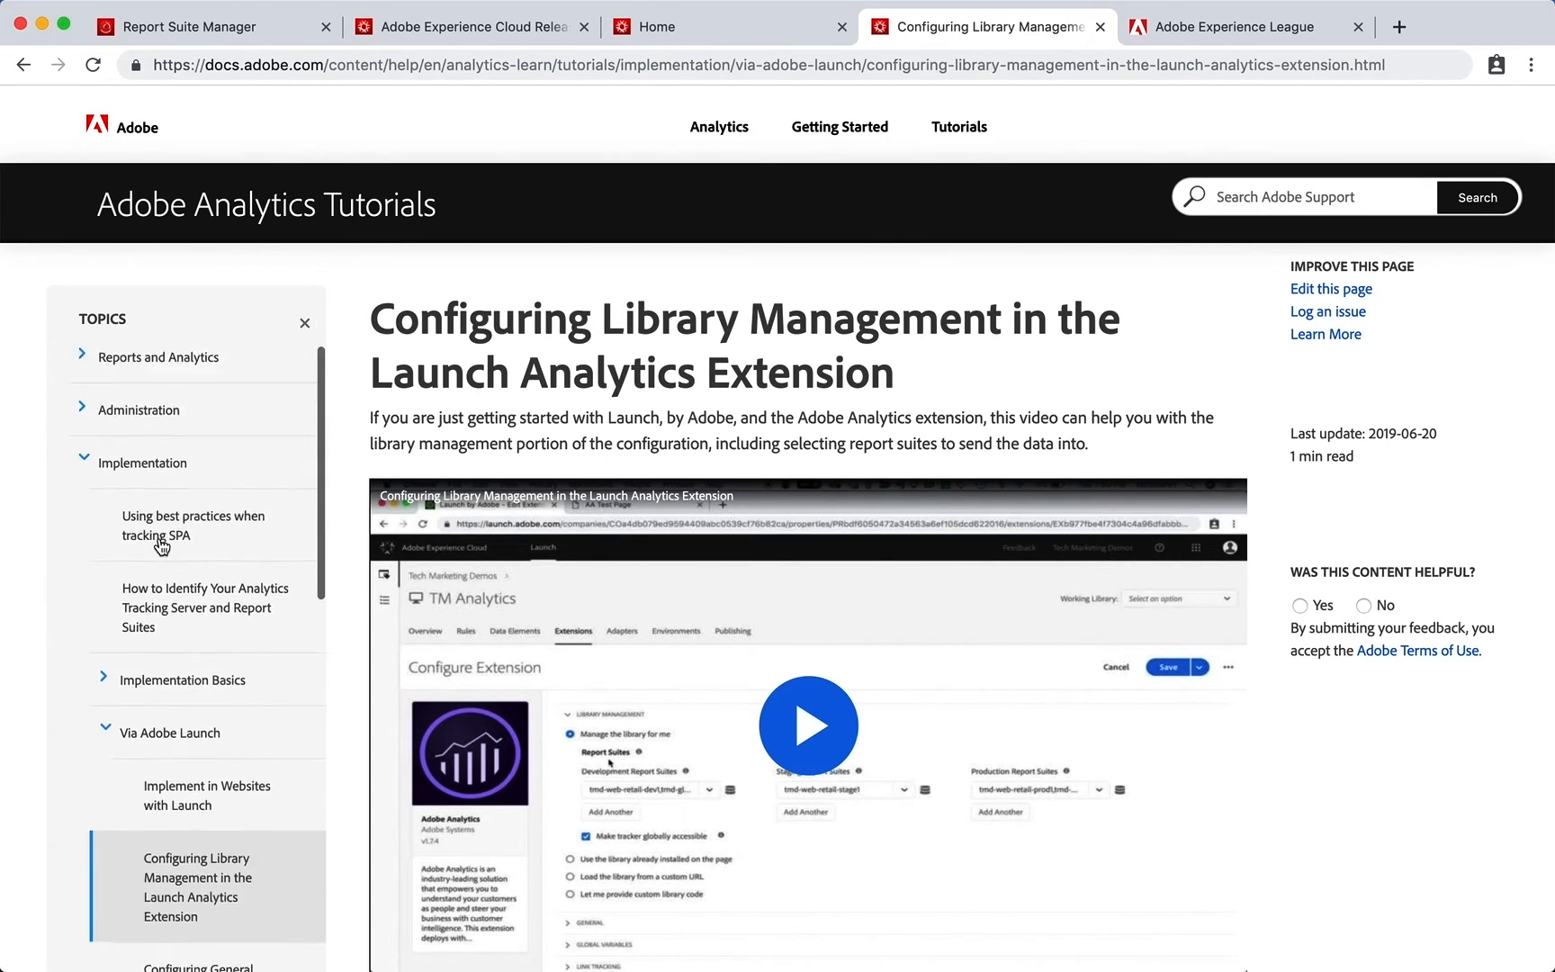
pyautogui.scroll(-3)
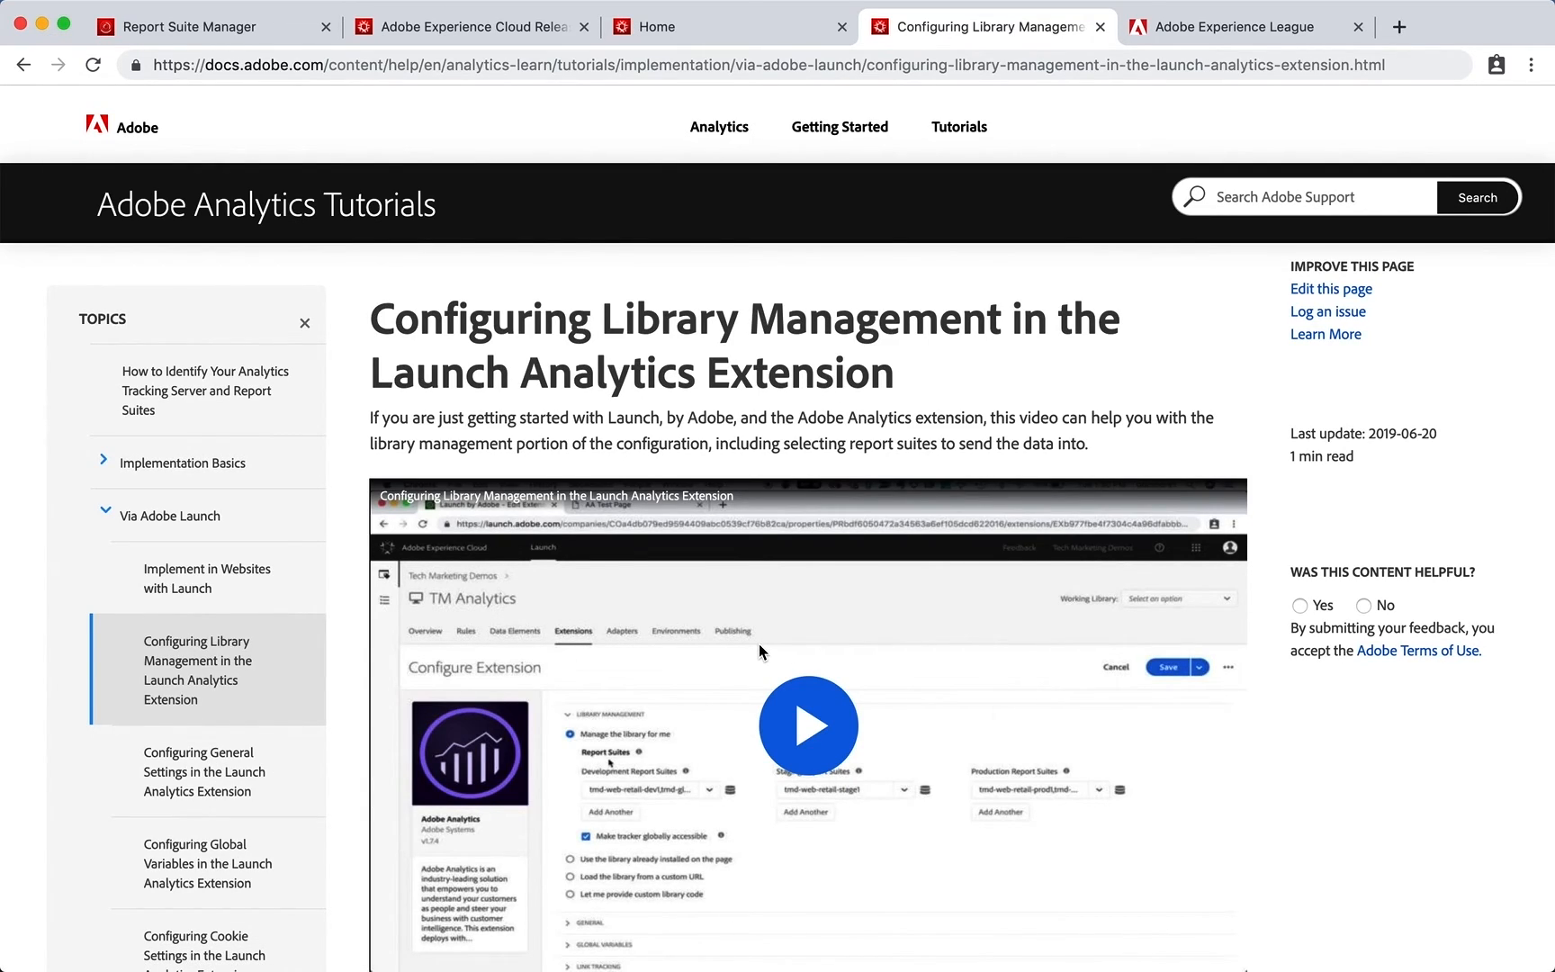
pyautogui.moveTo(263, 683)
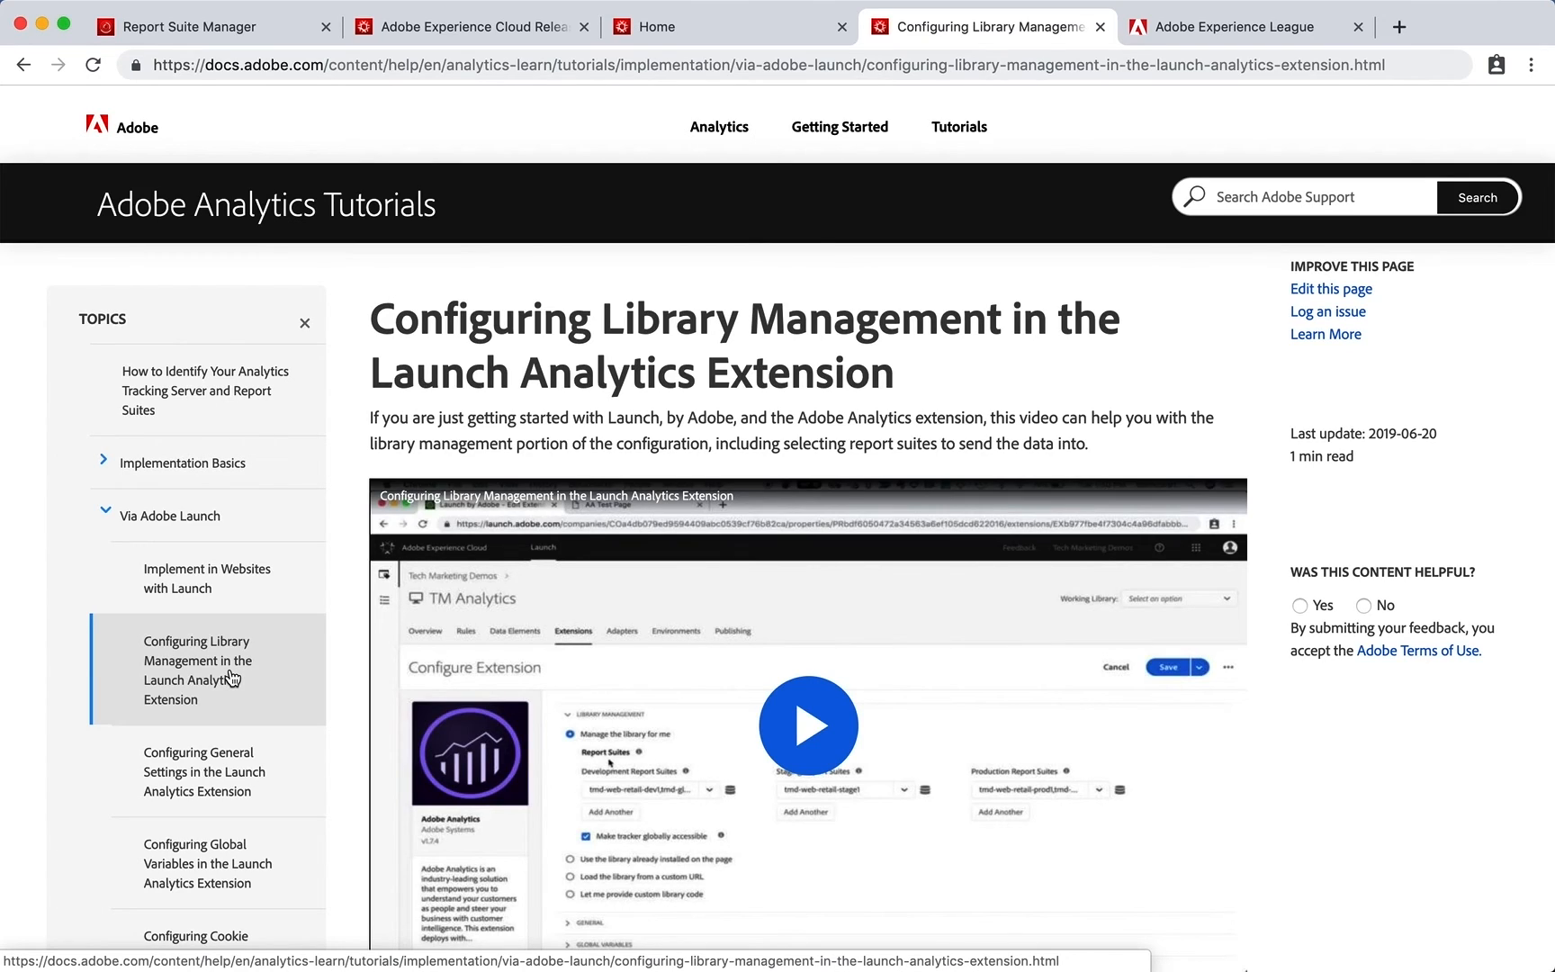
pyautogui.moveTo(230, 678)
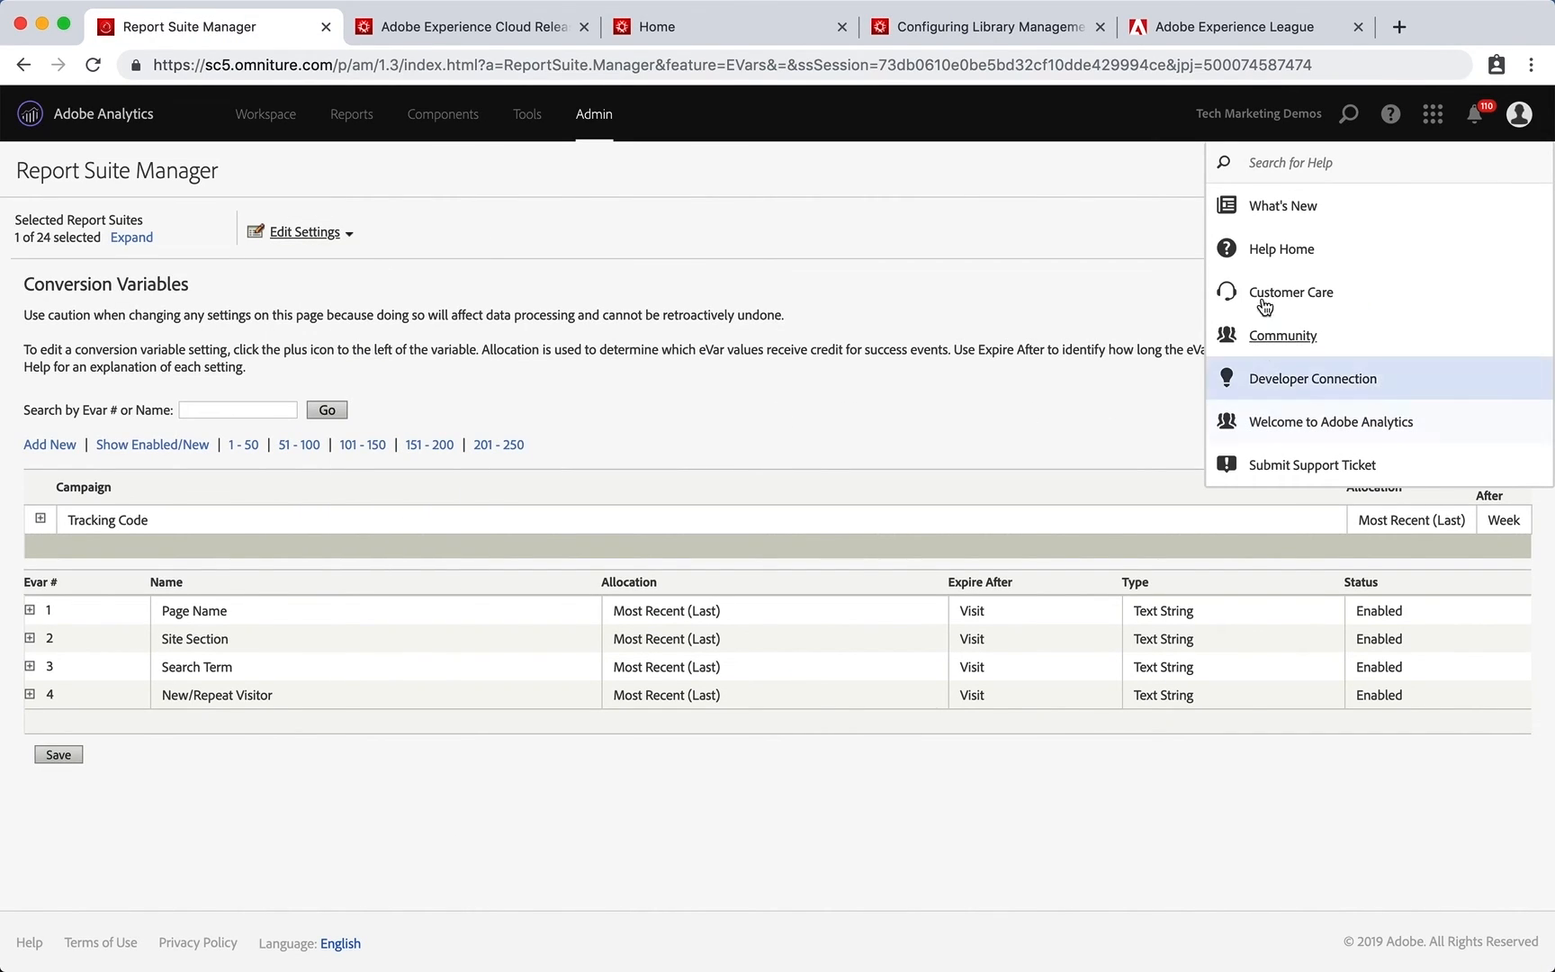
pyautogui.moveTo(1283, 205)
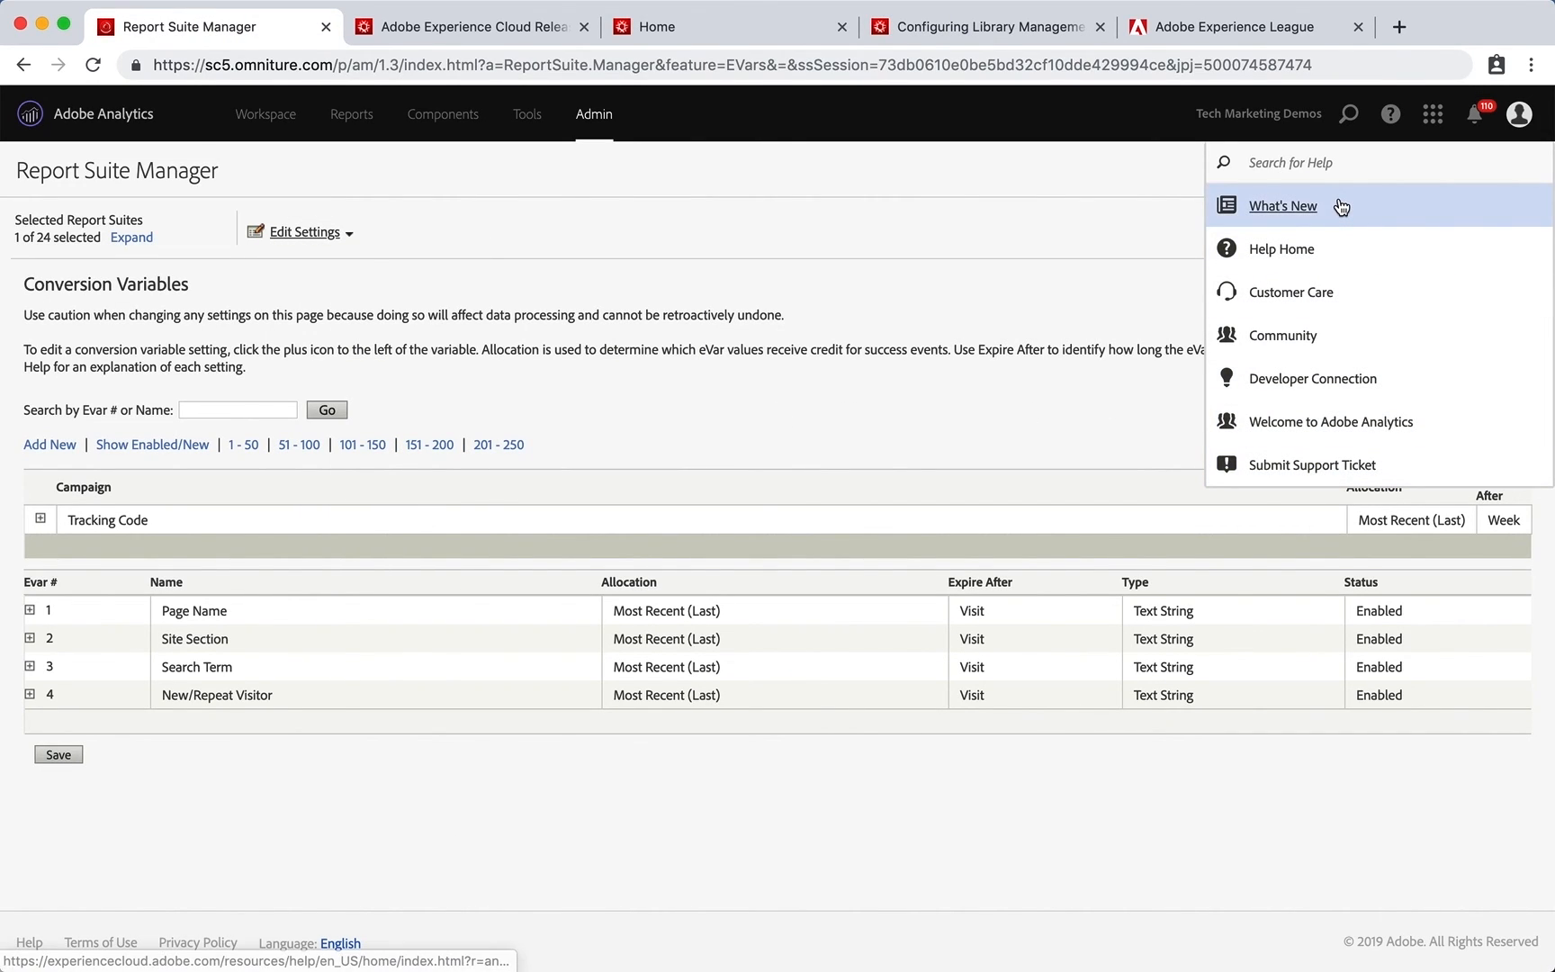